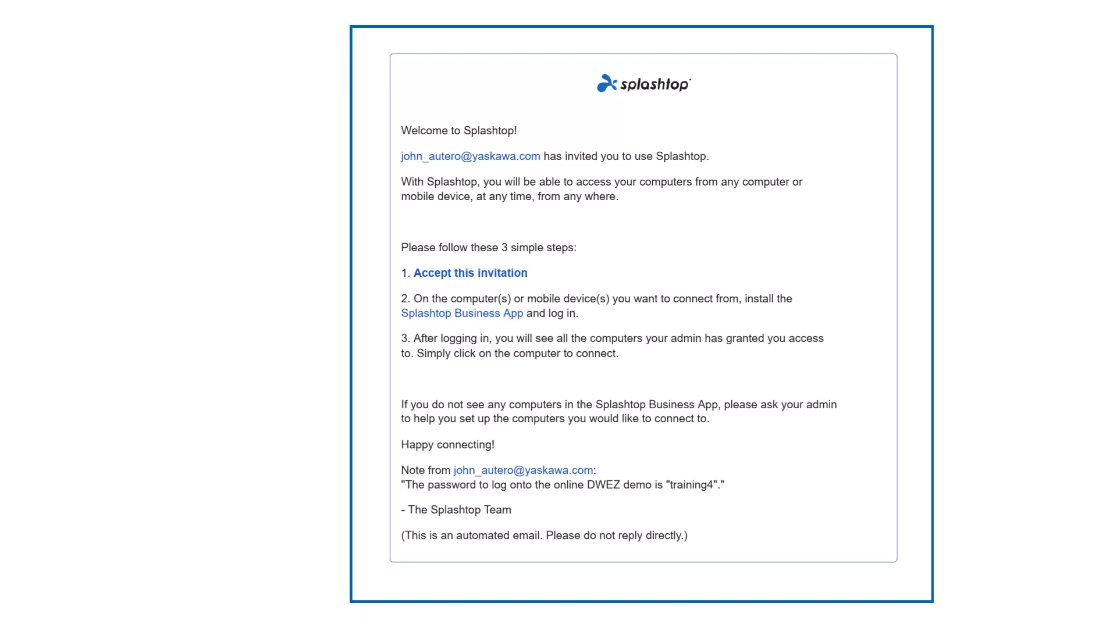
Accept the Splashtop invitation from the welcome email
{"action": "left_click", "coordinate": [469, 273]}
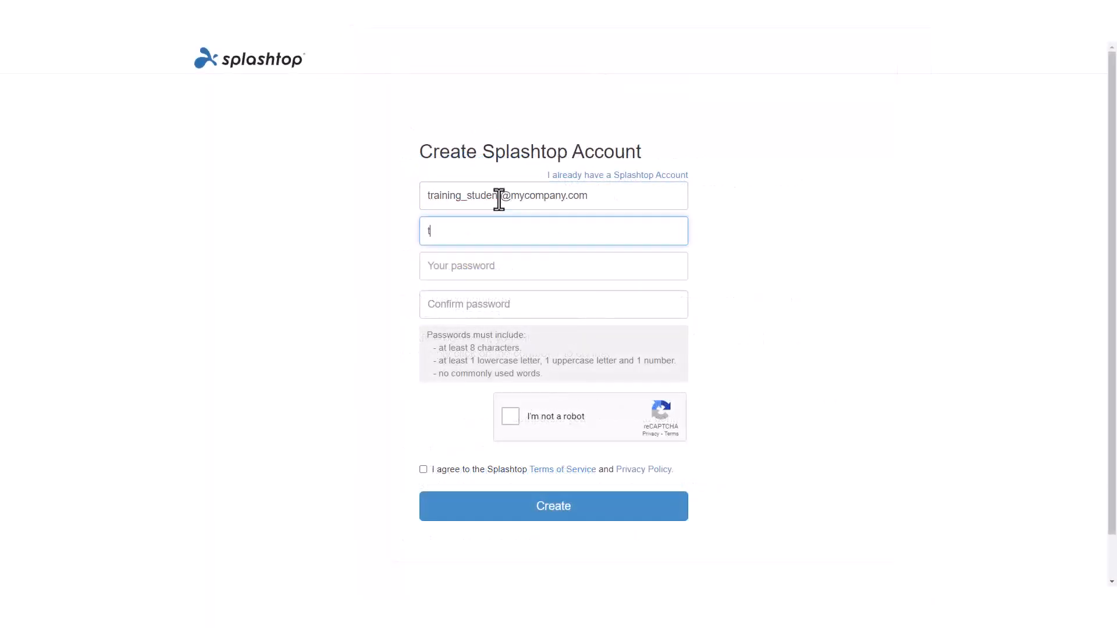
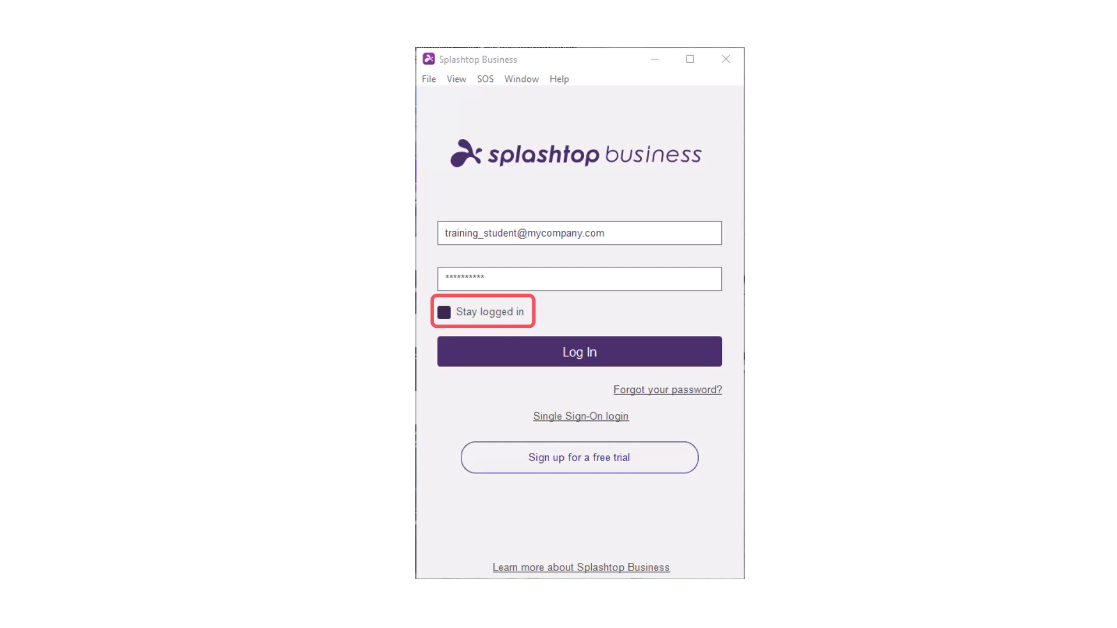
Log in to Splashtop and start a remote session to the DWEZPRO_PC_4 computer
{"action": "left_click", "coordinate": [579, 351]}
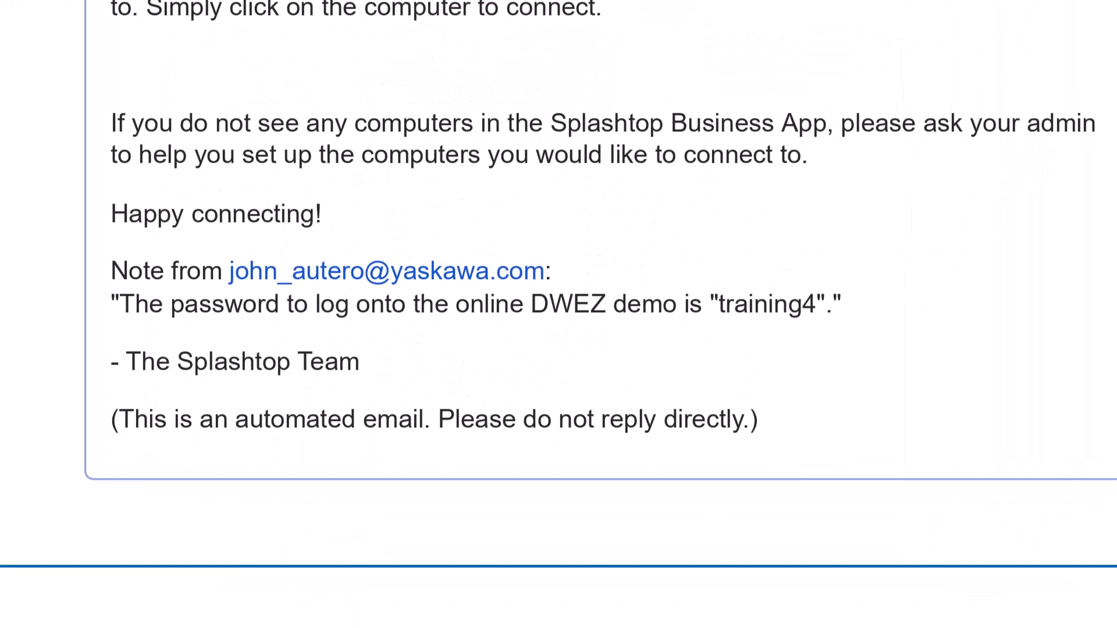
{"action": "double_click", "coordinate": [768, 304]}
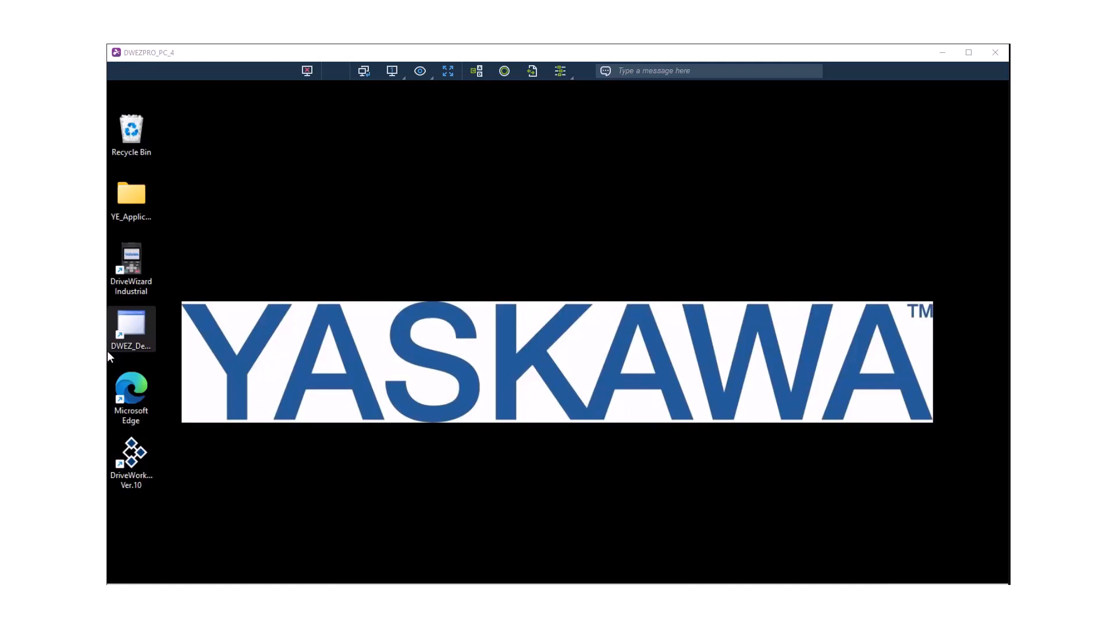
Launch DriveWorksEZ Ver.10, review its Application Settings, then save and close them
{"action": "left_click", "coordinate": [130, 459]}
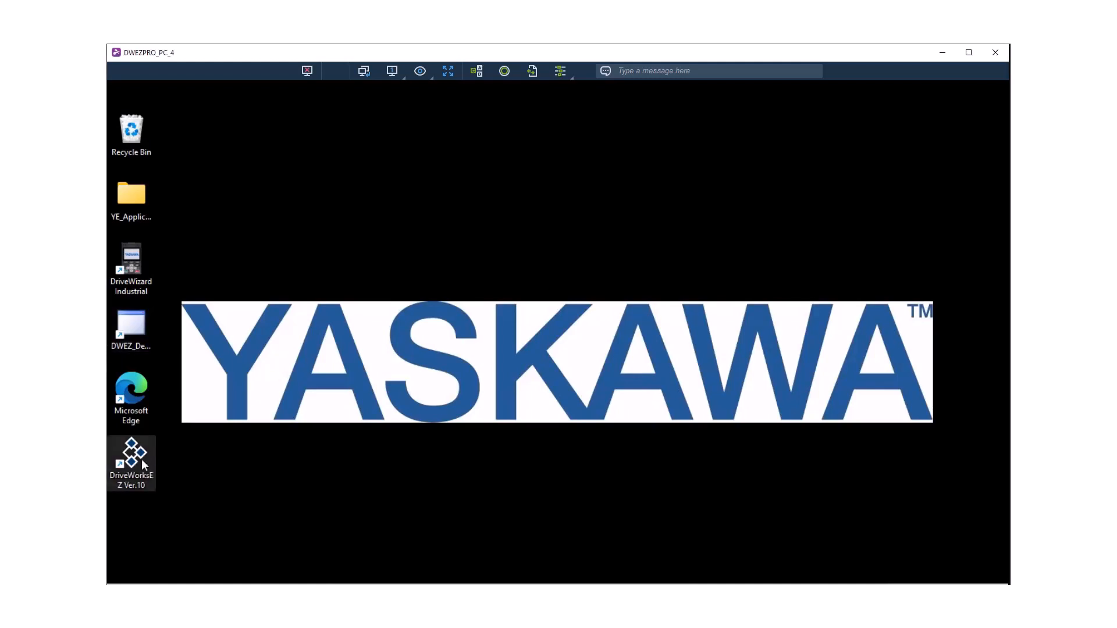
{"action": "double_click", "coordinate": [130, 463]}
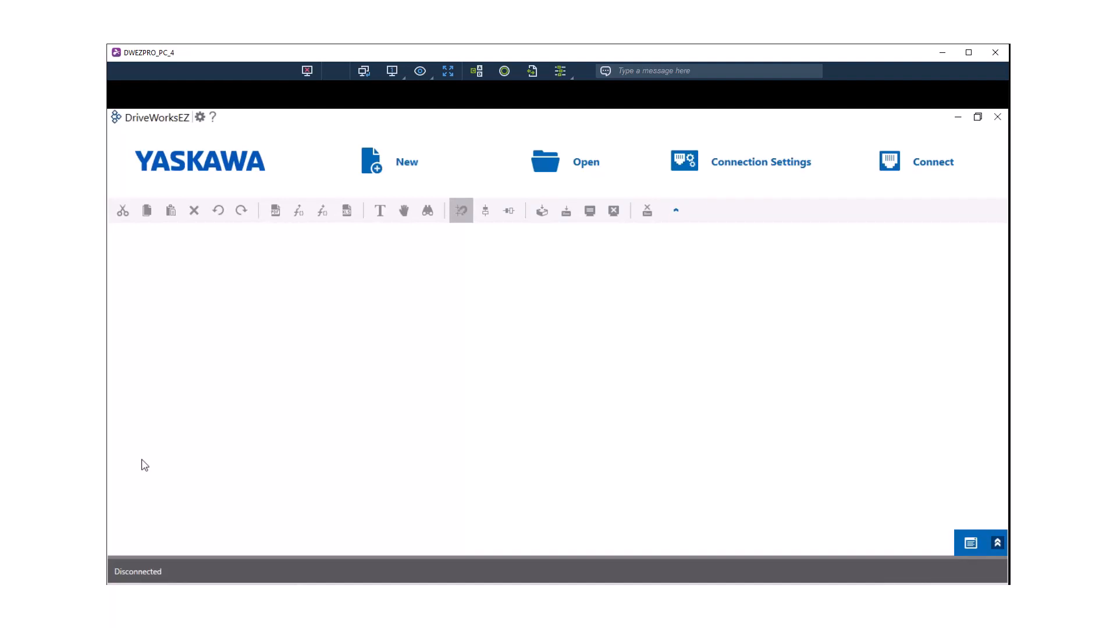
{"action": "left_click", "coordinate": [200, 117]}
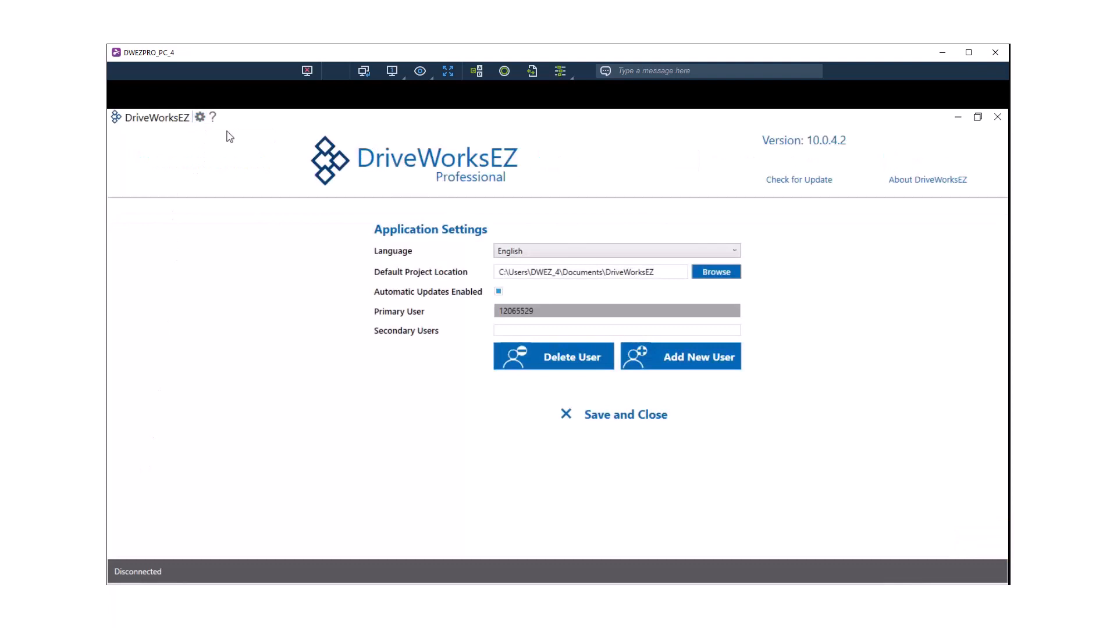
{"action": "mouse_move", "coordinate": [485, 367]}
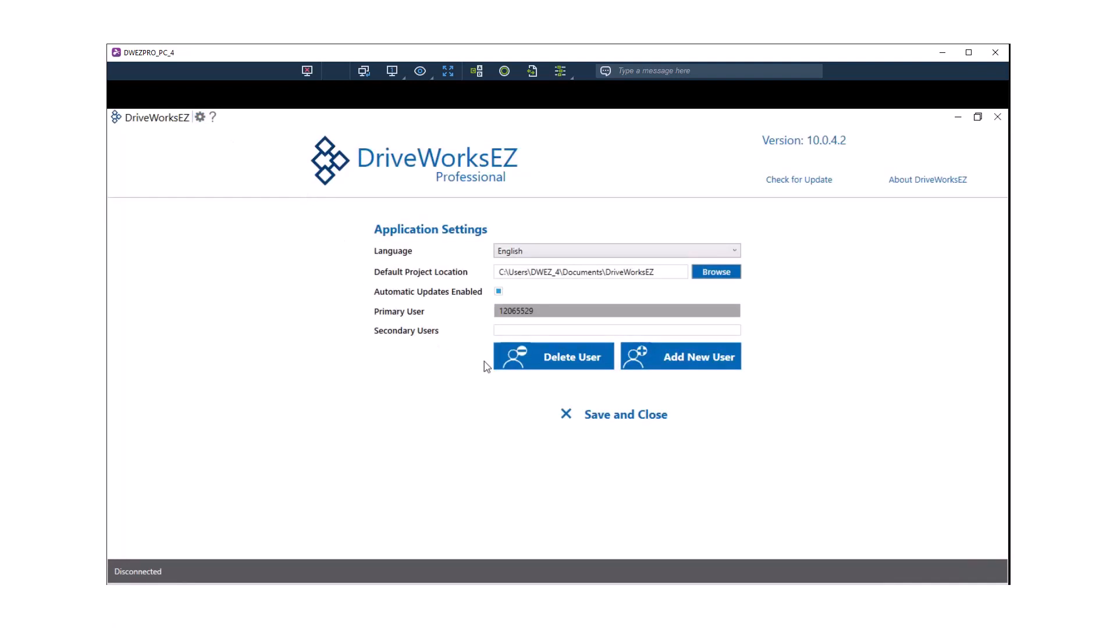
{"action": "mouse_move", "coordinate": [630, 418]}
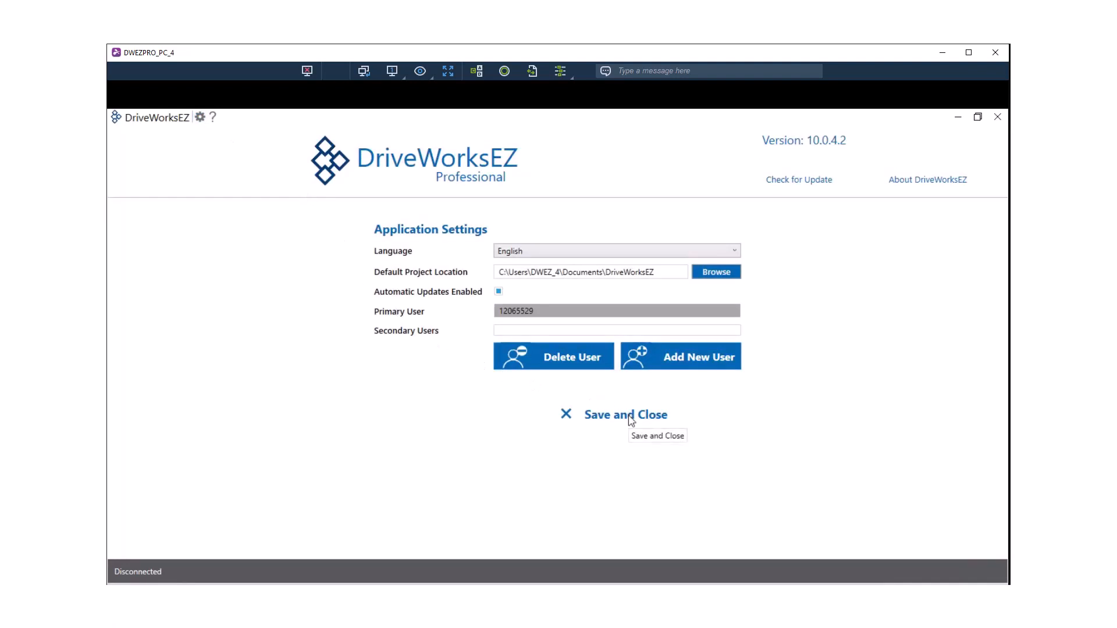
{"action": "left_click", "coordinate": [625, 415]}
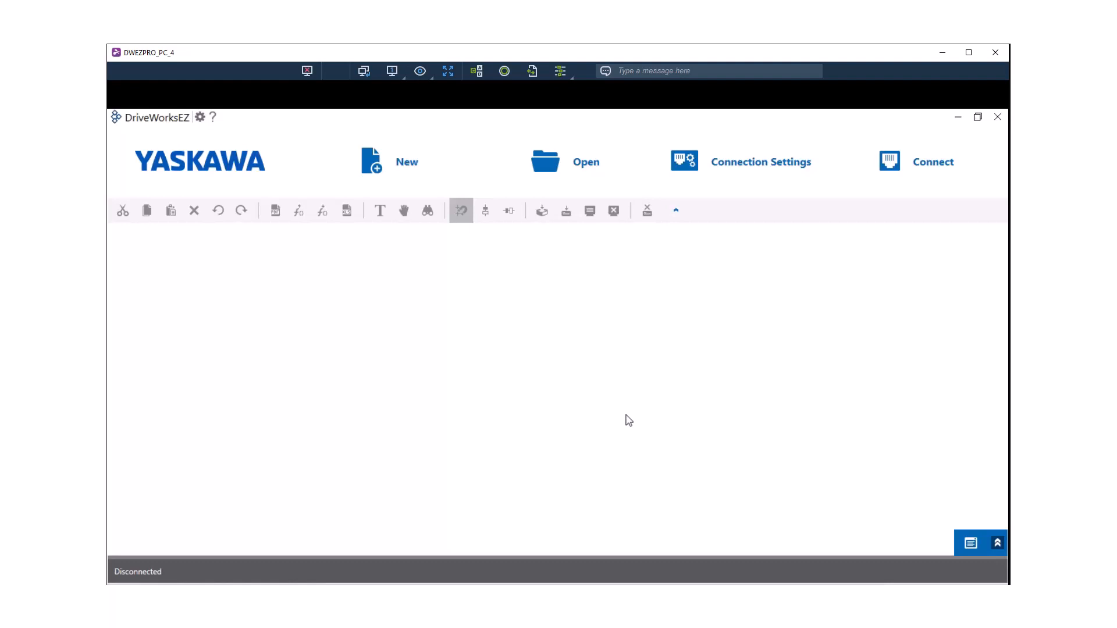
{"action": "left_click", "coordinate": [761, 162]}
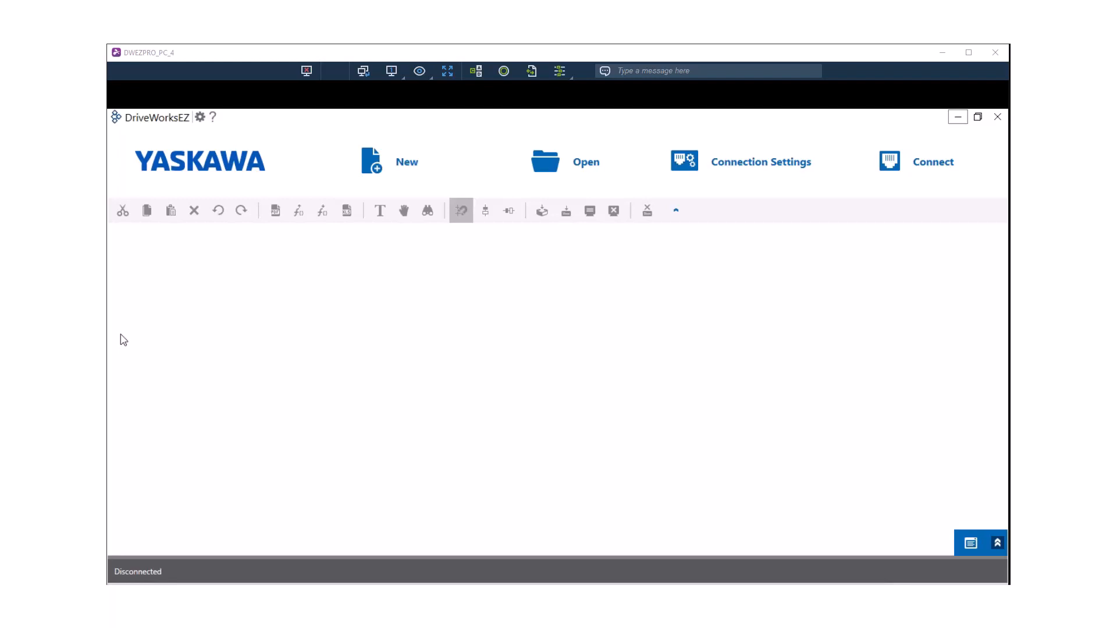
Minimize DriveWorksEZ and launch the DWEZ_Demo IO_04 virtual I/O panel
{"action": "left_click", "coordinate": [997, 117]}
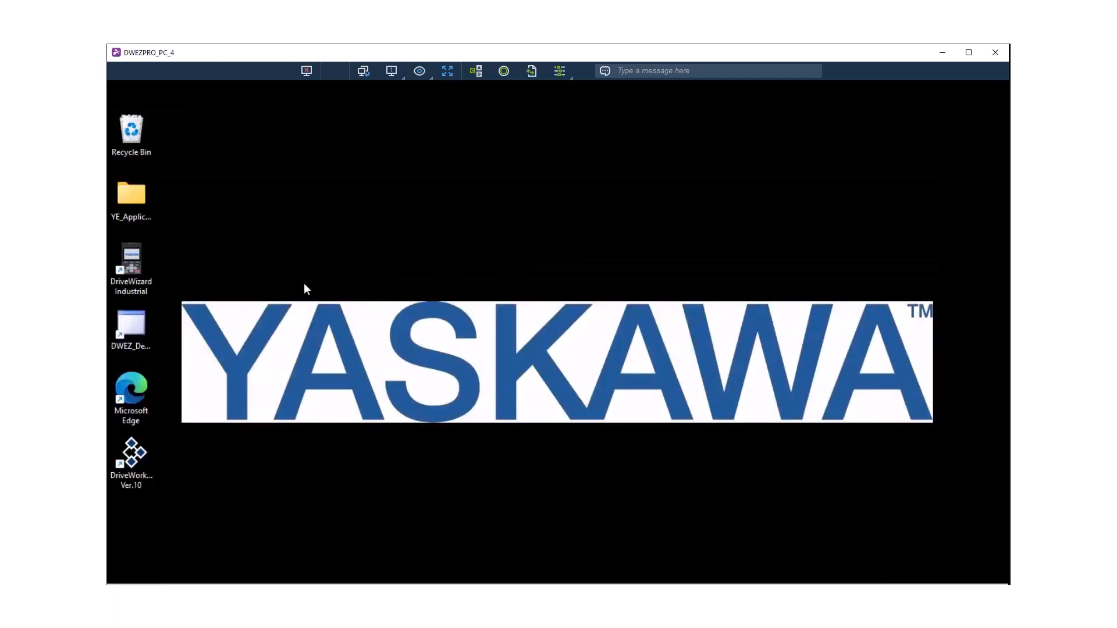
{"action": "left_click", "coordinate": [131, 327]}
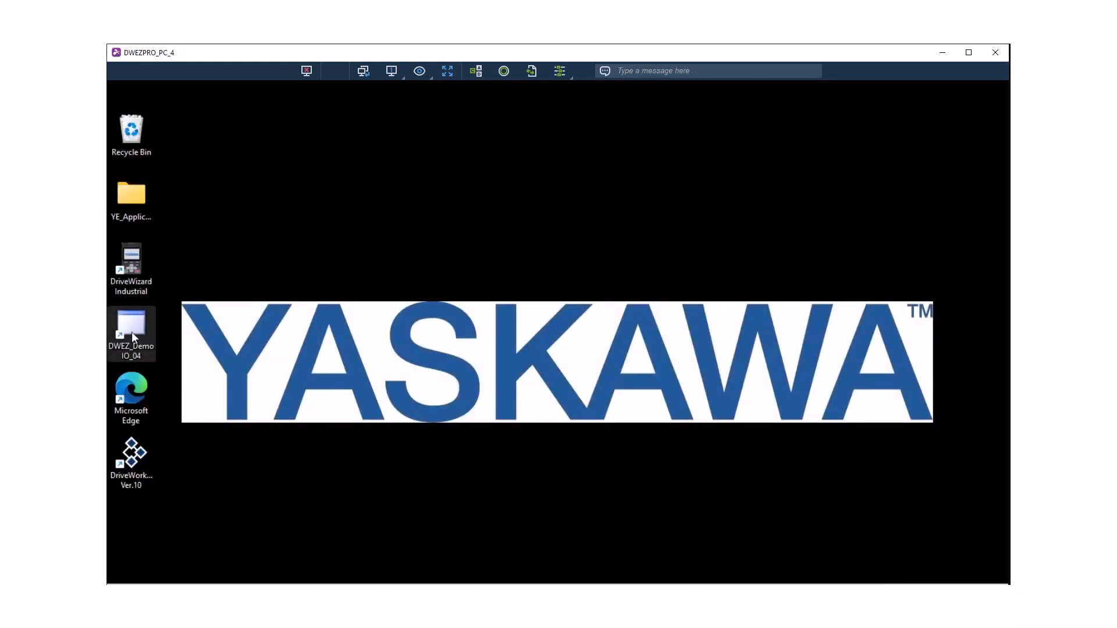
{"action": "double_click", "coordinate": [131, 334]}
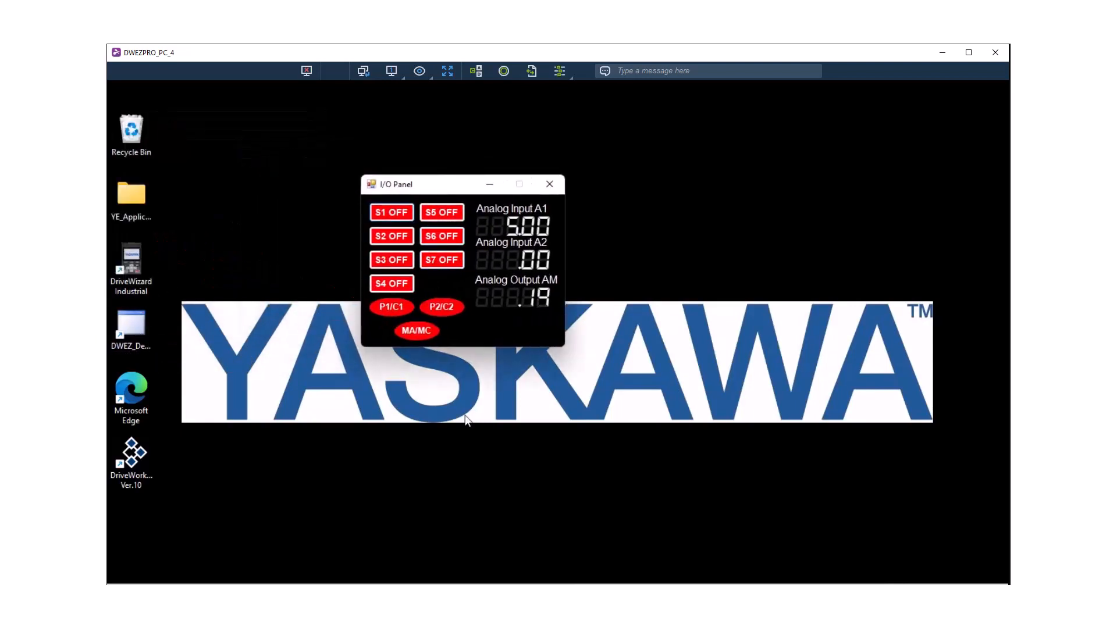
{"action": "mouse_move", "coordinate": [474, 427]}
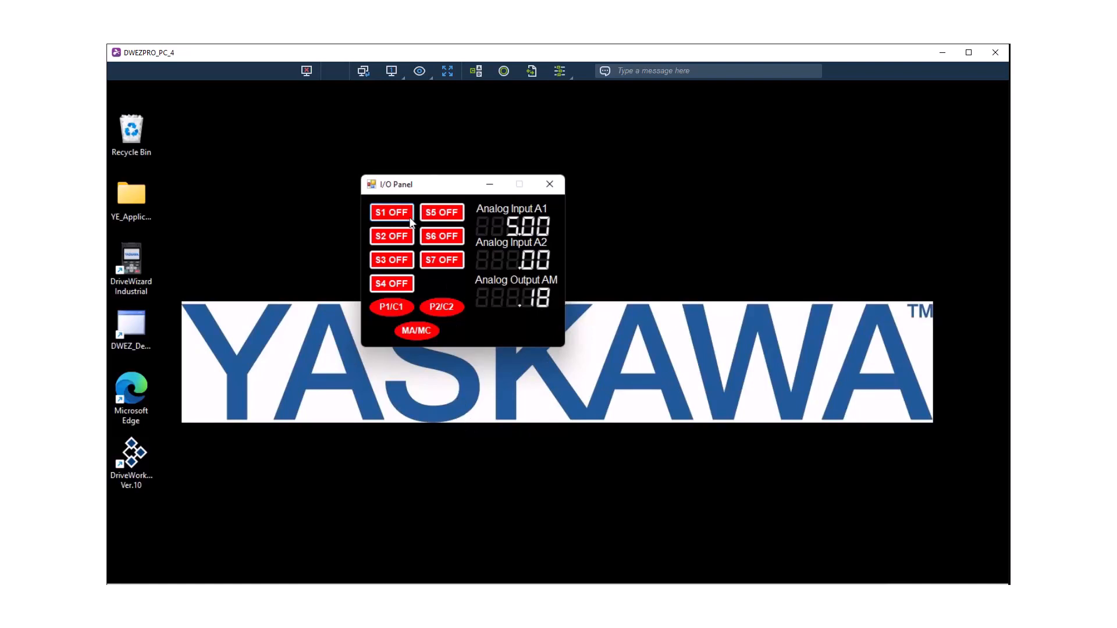
Switch digital inputs S1 and S2 on so the analog output reads 5.05
{"action": "left_click", "coordinate": [390, 213]}
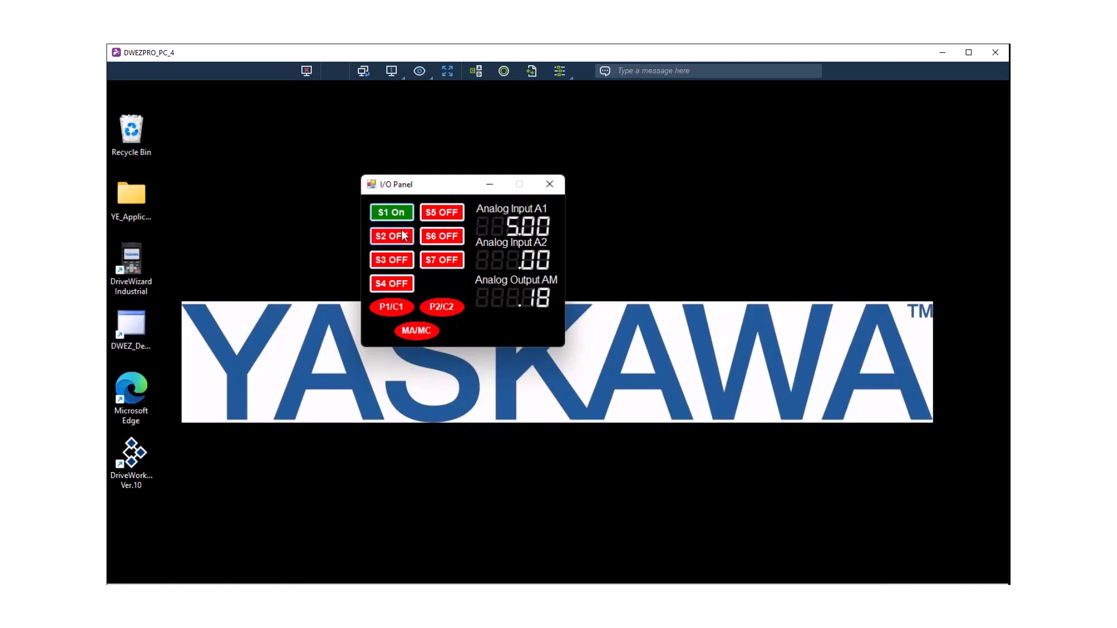
{"action": "left_click", "coordinate": [391, 236]}
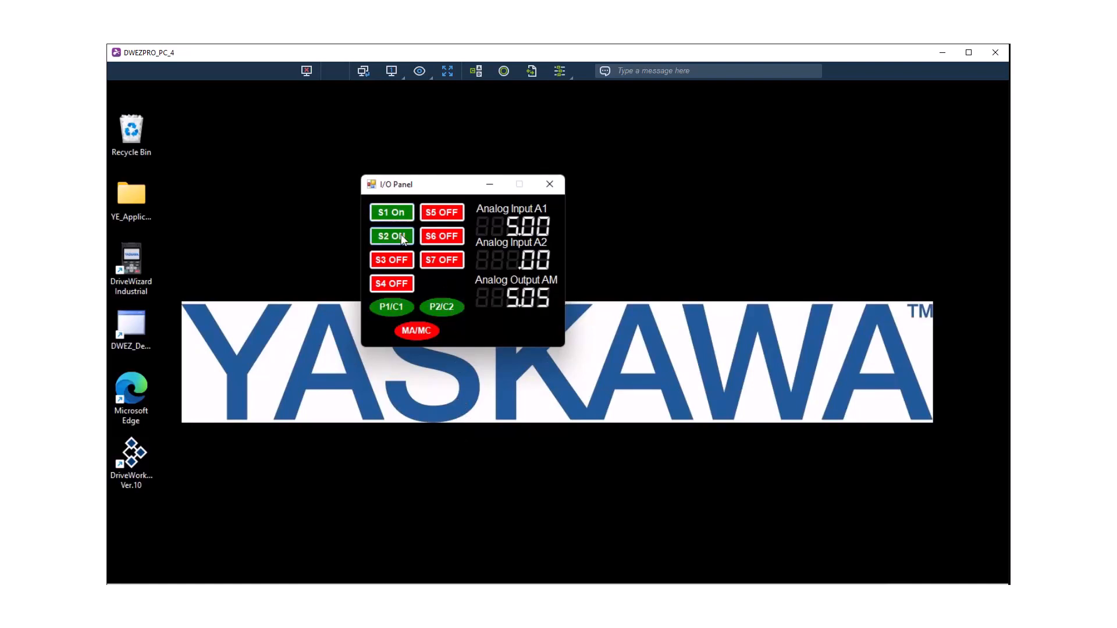
{"action": "left_click", "coordinate": [390, 236]}
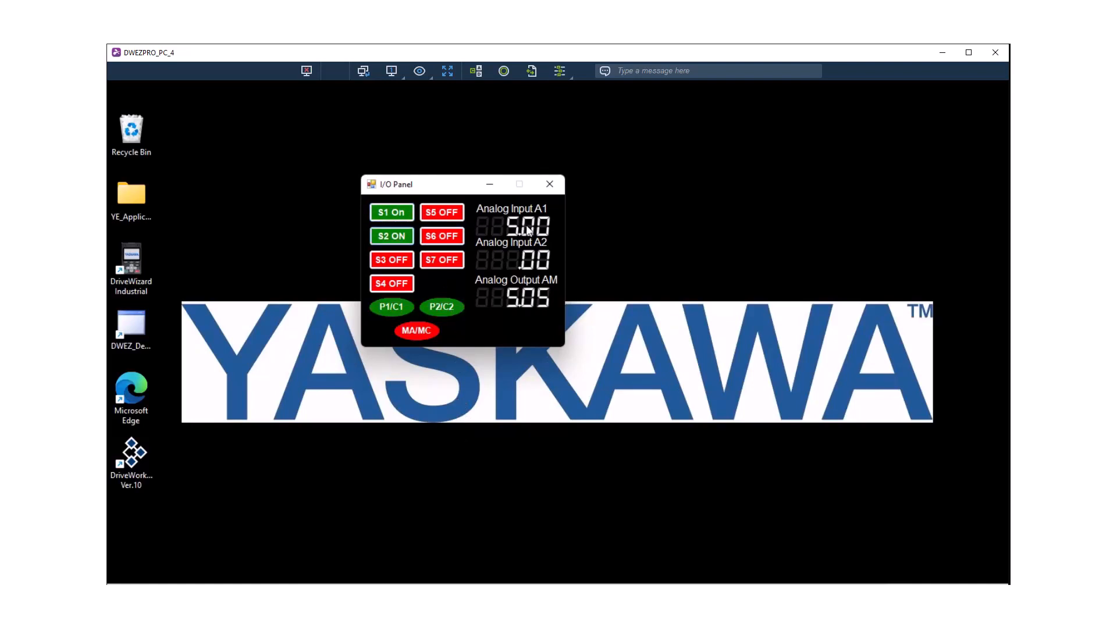
{"action": "mouse_move", "coordinate": [530, 235]}
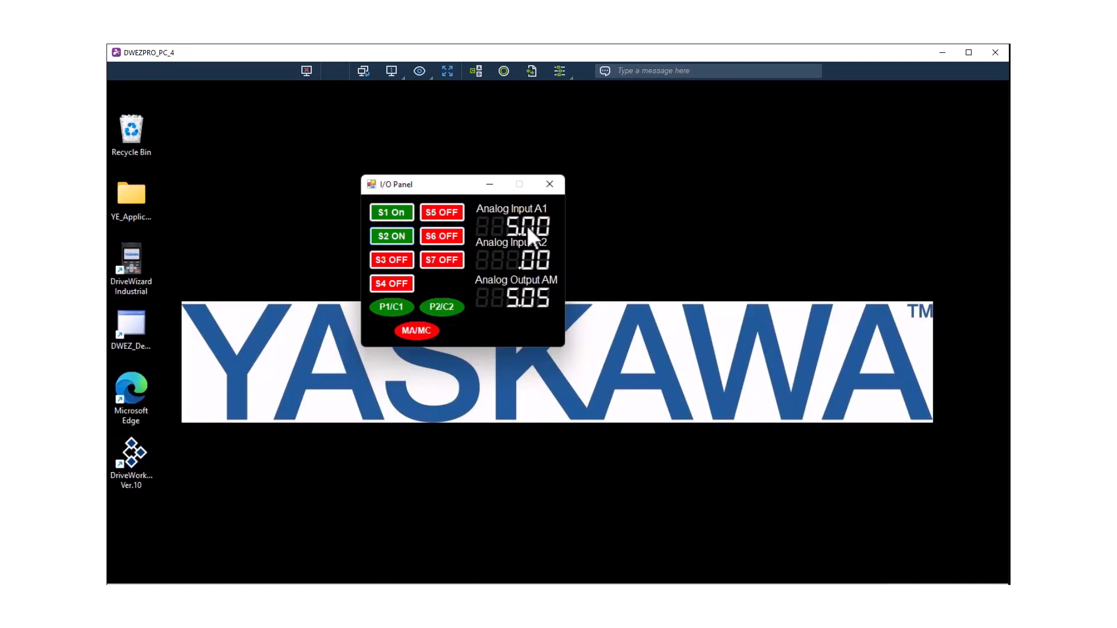
{"action": "left_click", "coordinate": [511, 228]}
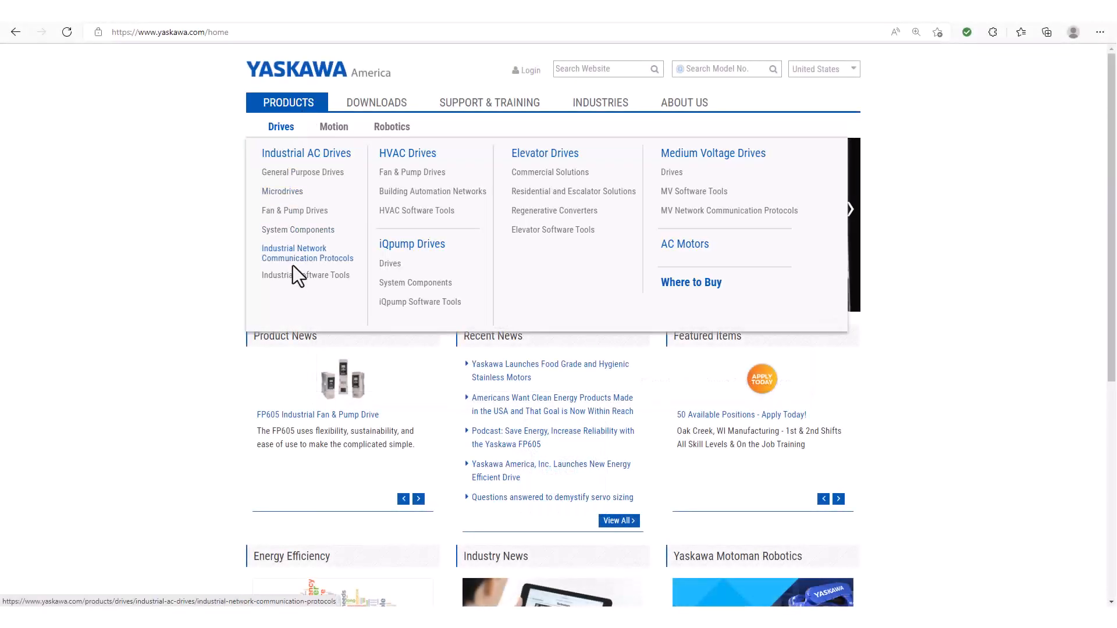
Reach the DriveWizard Industrial product page under Industrial Software Tools and request the software
{"action": "left_click", "coordinate": [305, 275]}
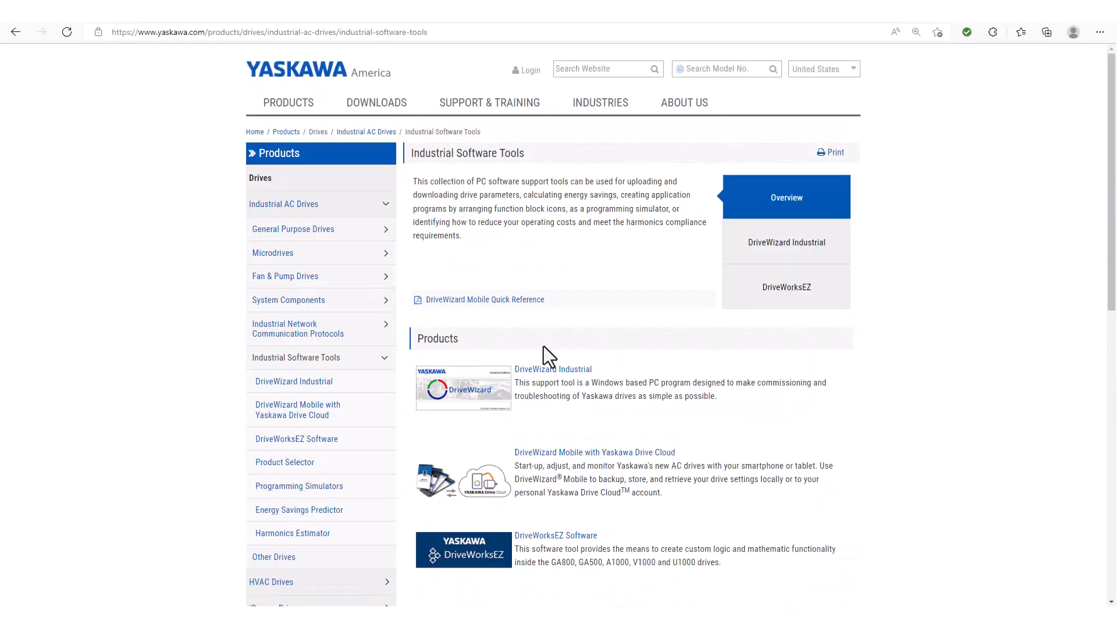
{"action": "left_click", "coordinate": [553, 369]}
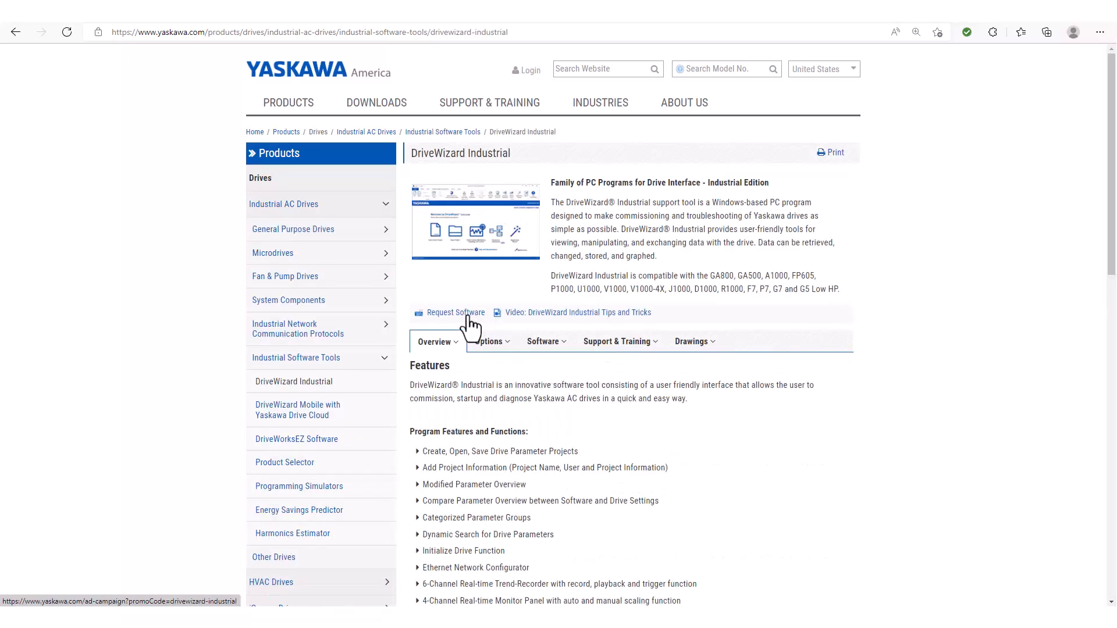
{"action": "left_click", "coordinate": [454, 312]}
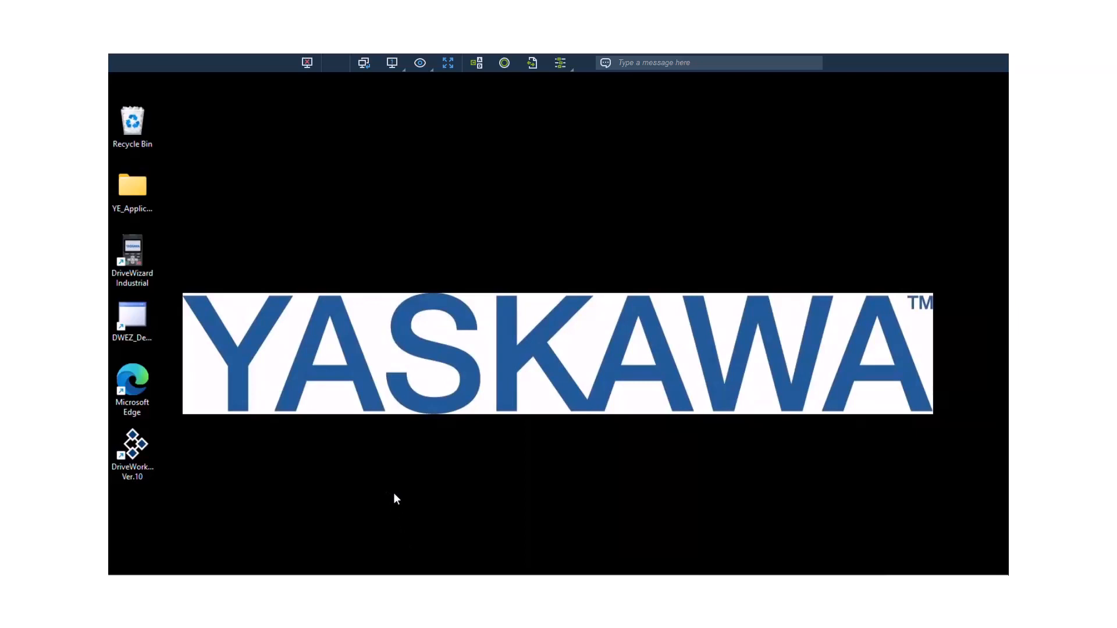
Launch DriveWizard Industrial, go online with the GA500 drive and view its parameter groups
{"action": "double_click", "coordinate": [132, 257]}
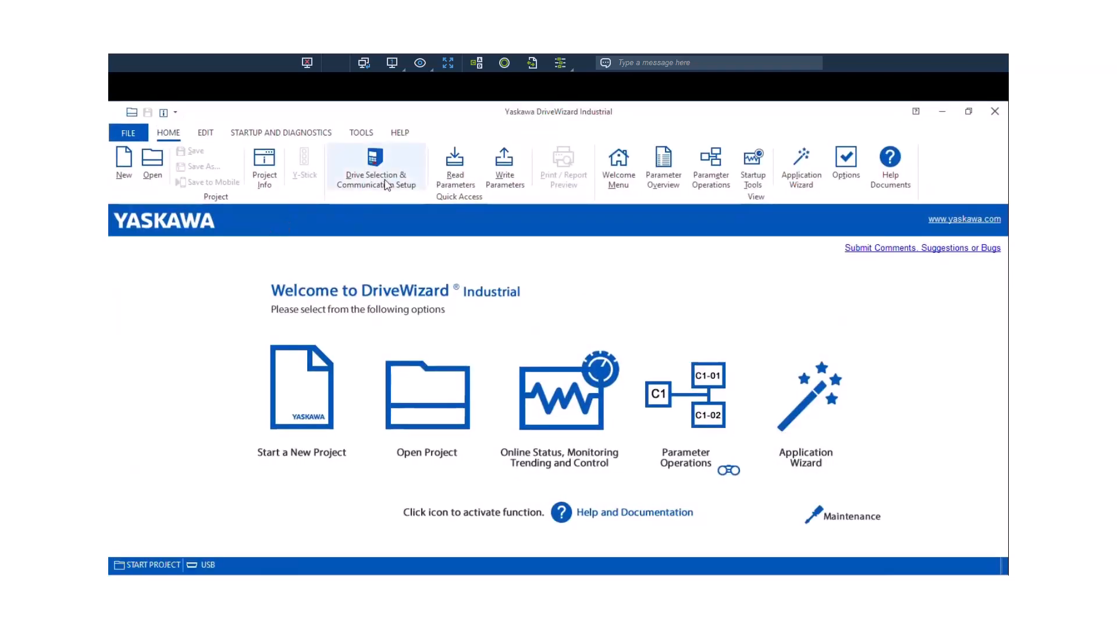
{"action": "left_click", "coordinate": [376, 169]}
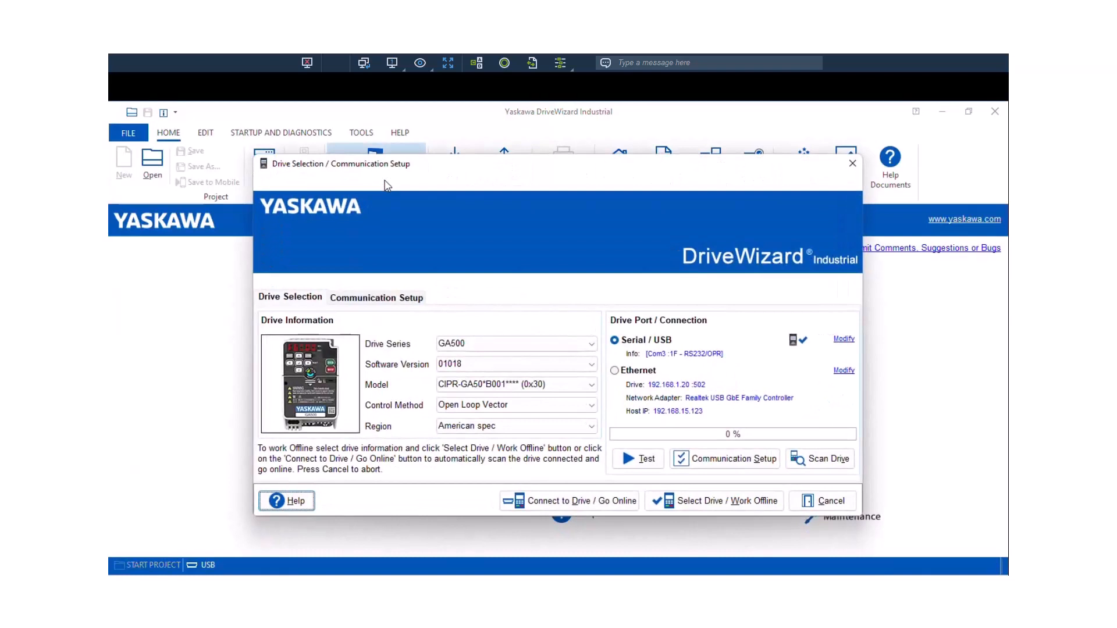
{"action": "mouse_move", "coordinate": [794, 361]}
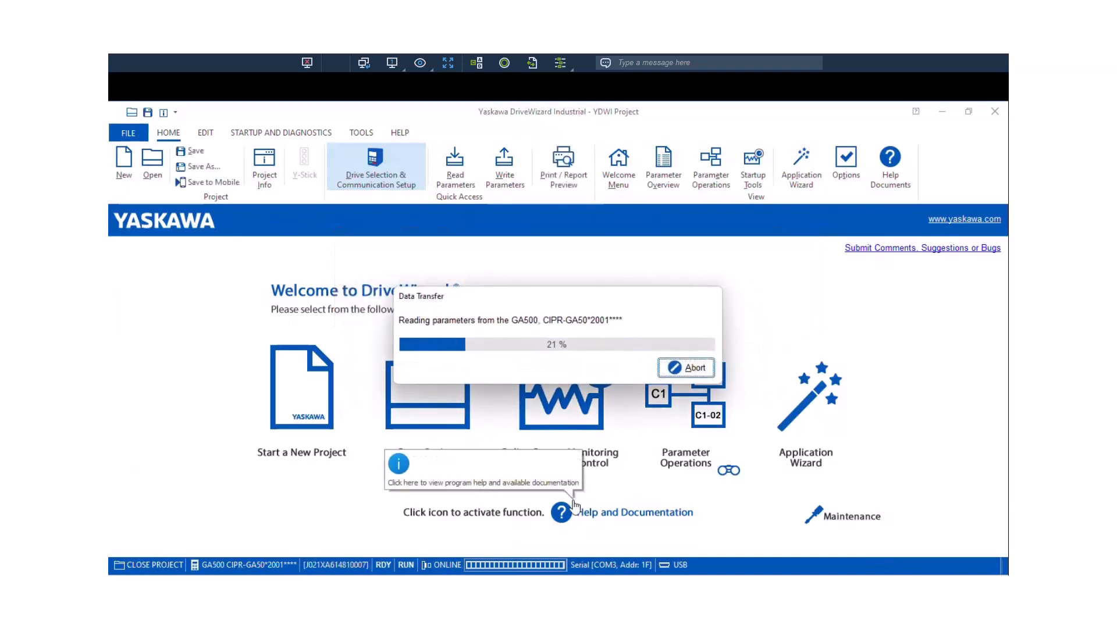
{"action": "mouse_move", "coordinate": [681, 526]}
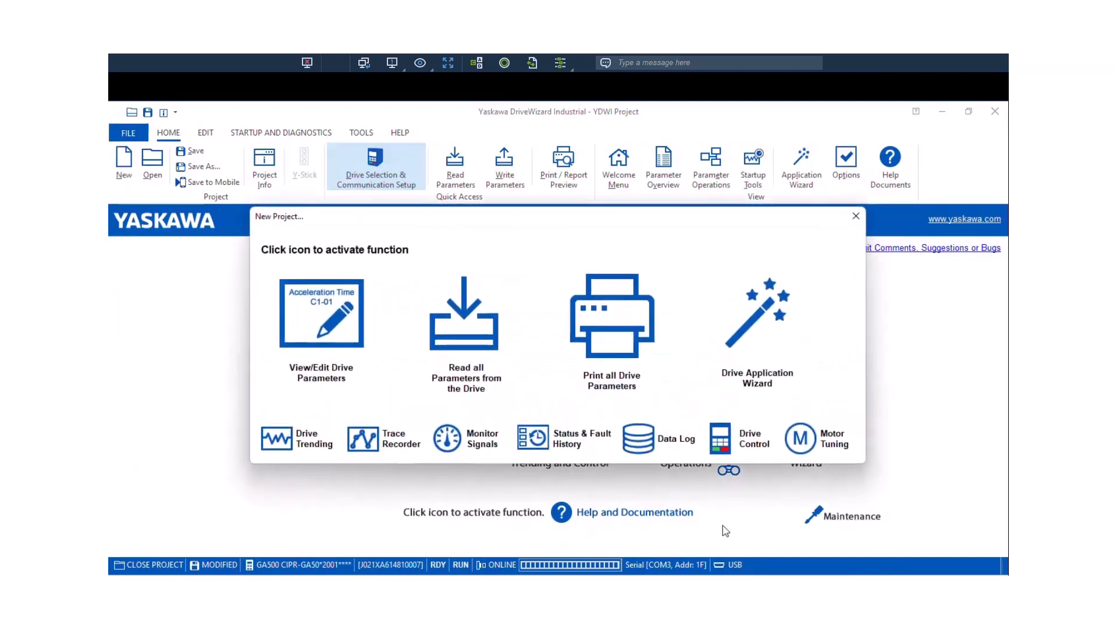
{"action": "left_click", "coordinate": [321, 317]}
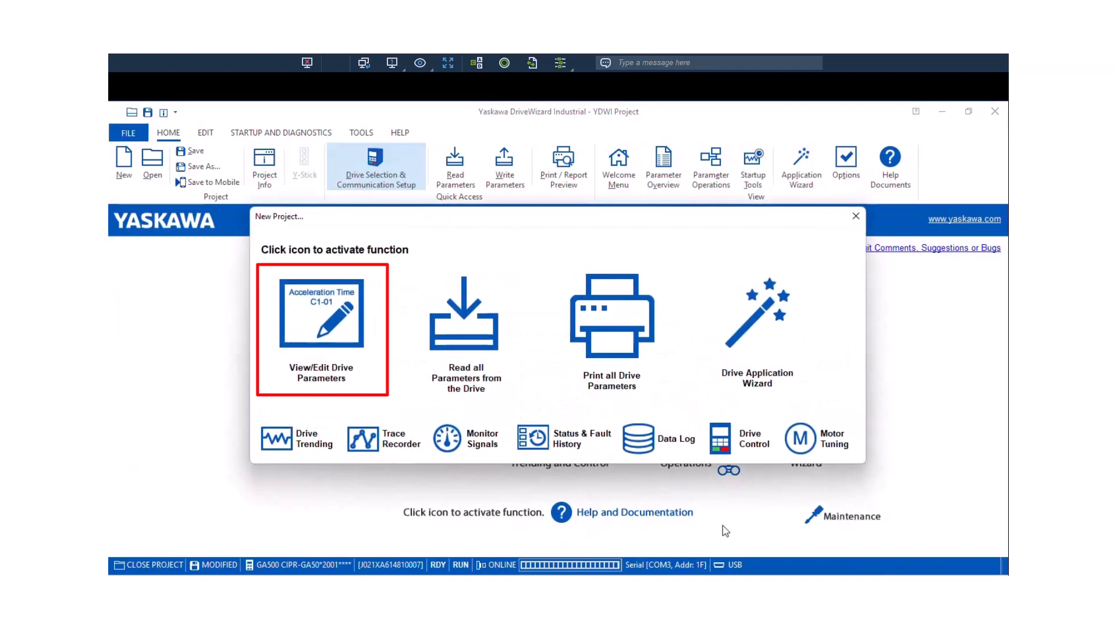
{"action": "left_click", "coordinate": [321, 314]}
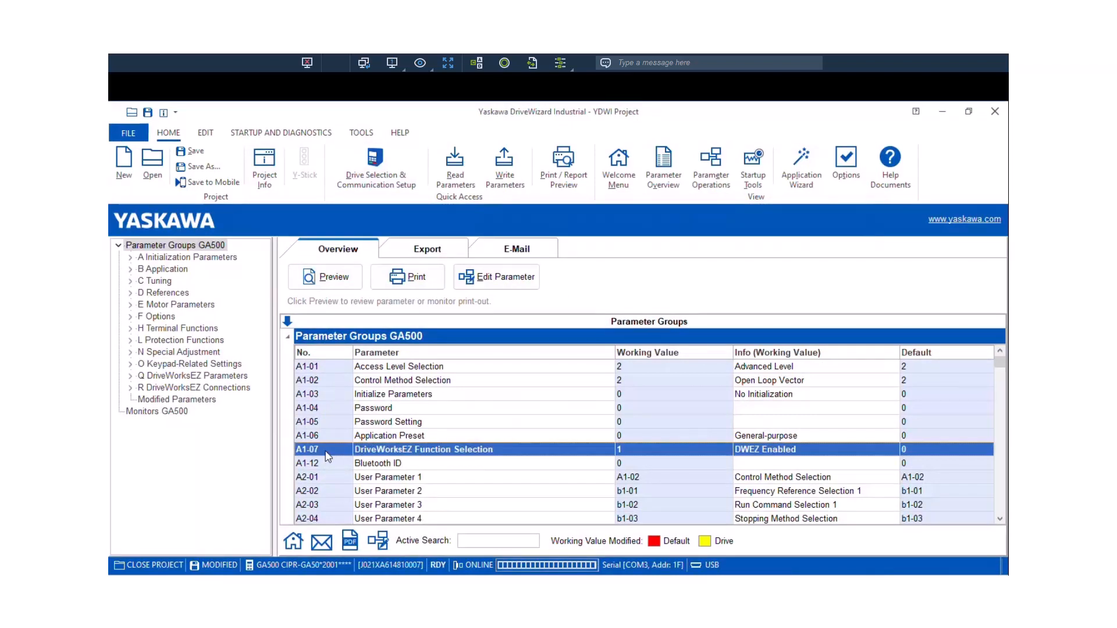
{"action": "mouse_move", "coordinate": [214, 406]}
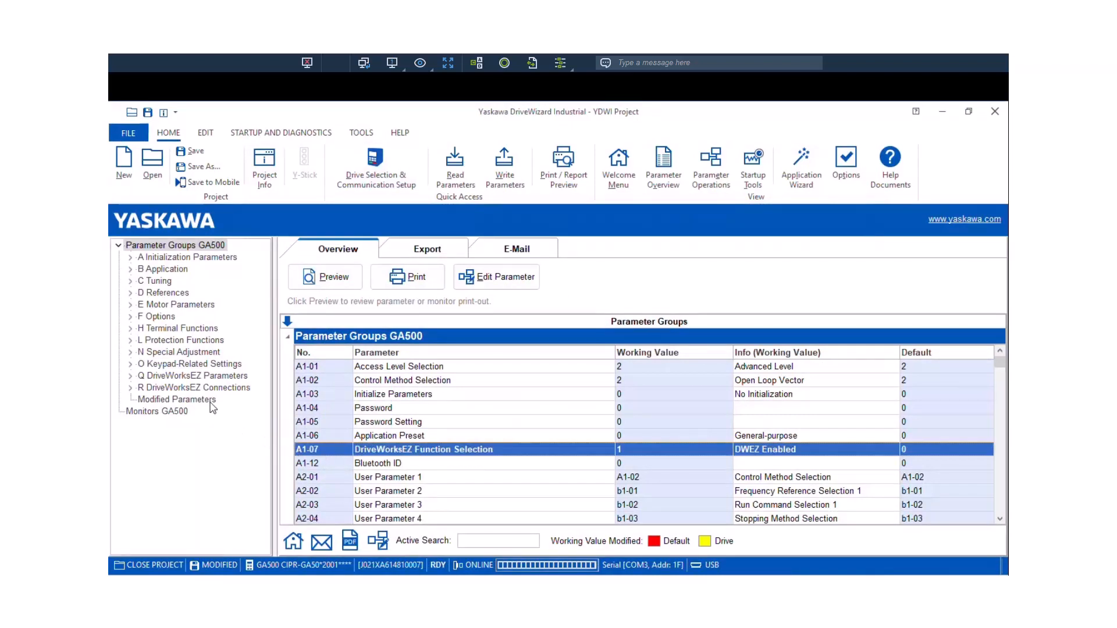
Show only the GA500 Modified Parameters list
{"action": "left_click", "coordinate": [175, 399]}
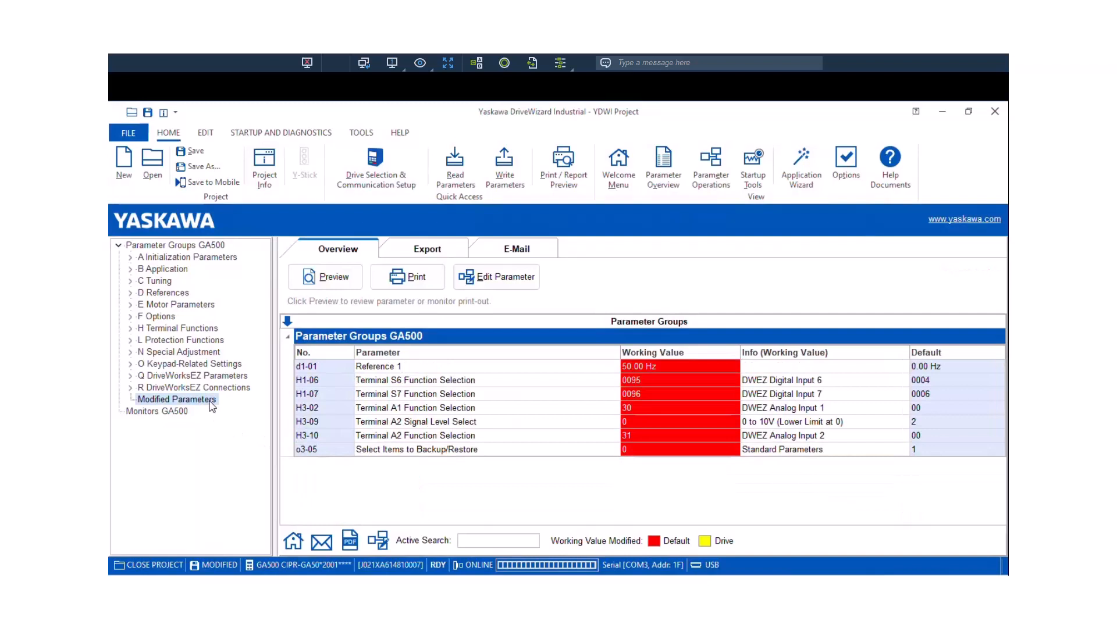
{"action": "mouse_move", "coordinate": [217, 415]}
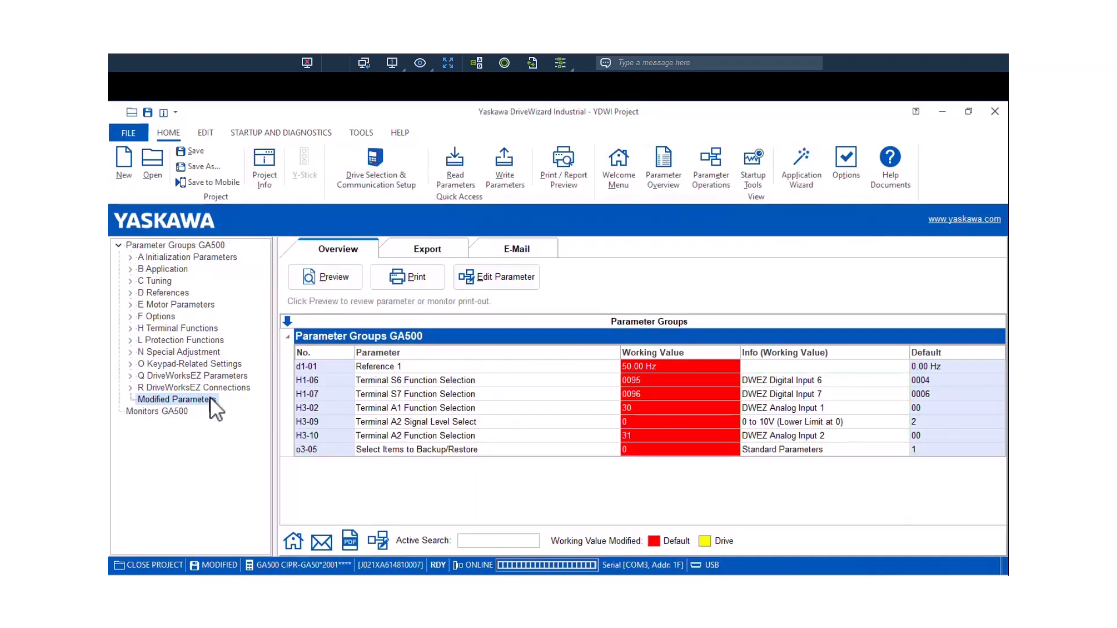
{"action": "mouse_move", "coordinate": [210, 136]}
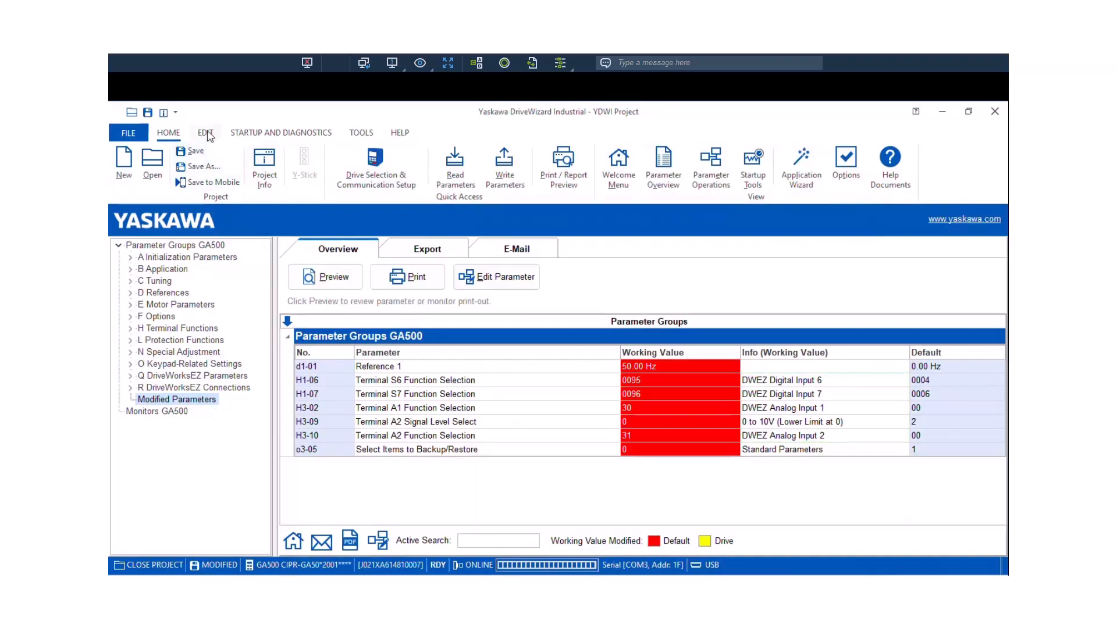
Initialize the drive with 2220: 2-Wire Initialization and accept the related parameter changes
{"action": "left_click", "coordinate": [532, 164]}
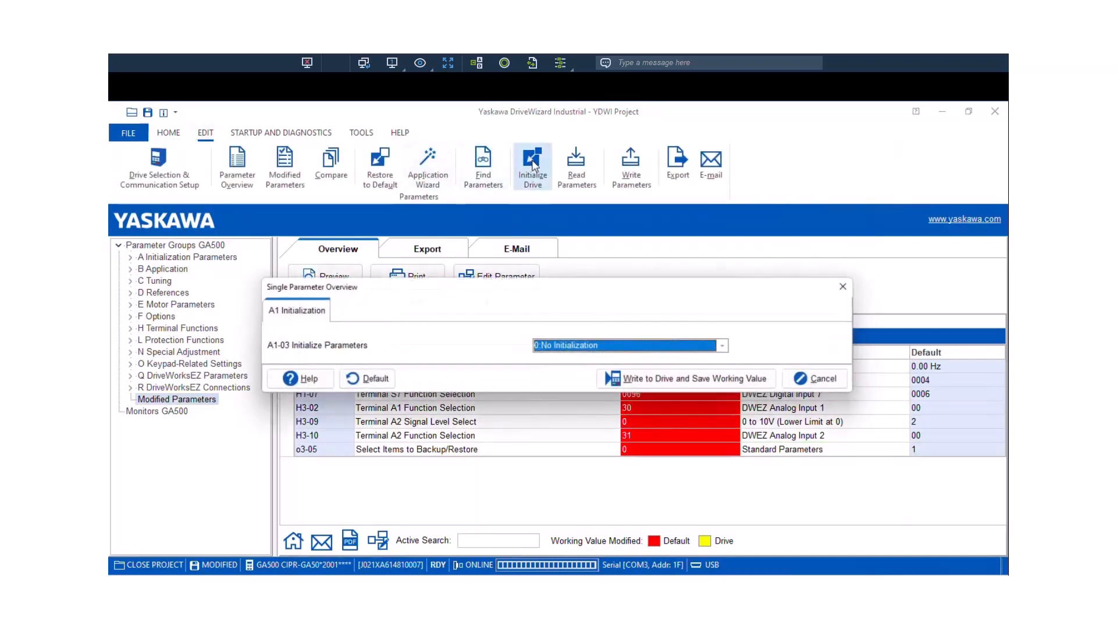
{"action": "left_click", "coordinate": [721, 346]}
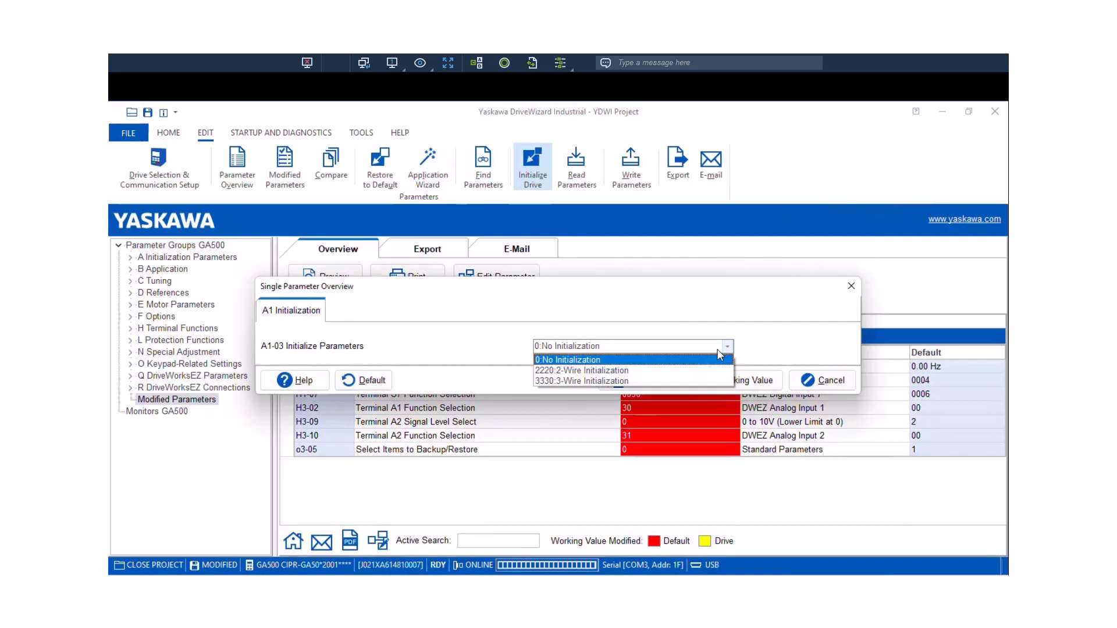
{"action": "left_click", "coordinate": [581, 369]}
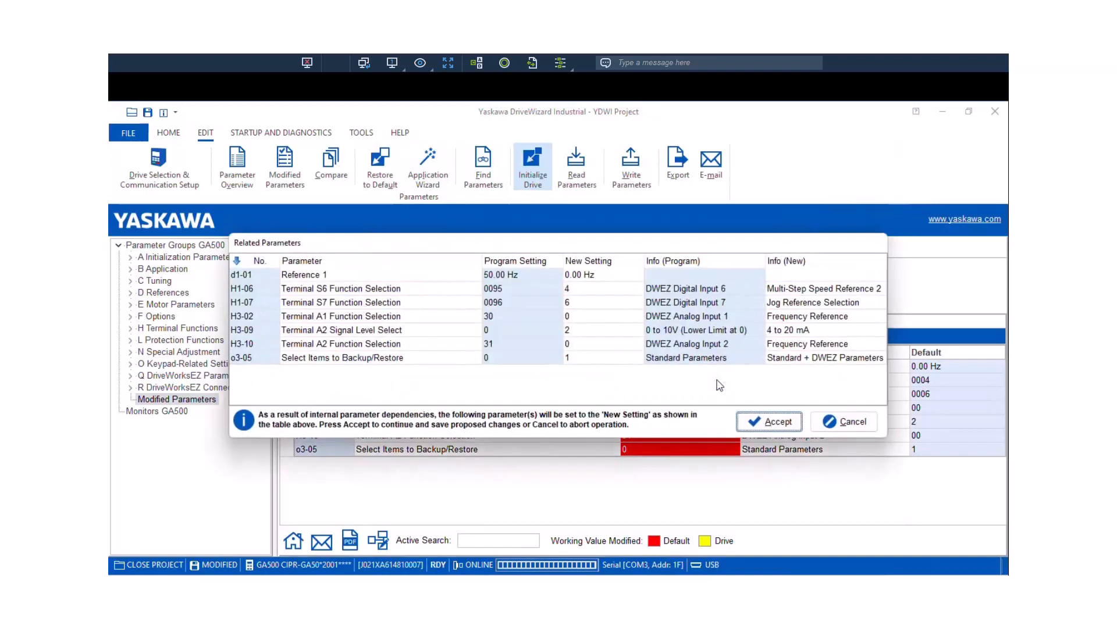
{"action": "left_click", "coordinate": [769, 421]}
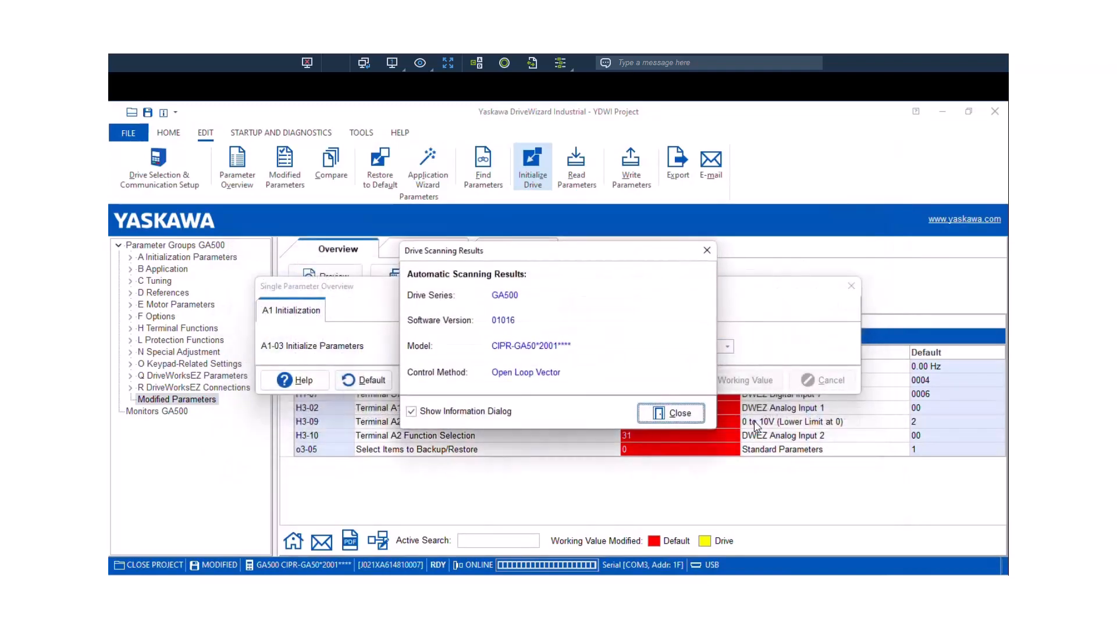
{"action": "left_click", "coordinate": [670, 413]}
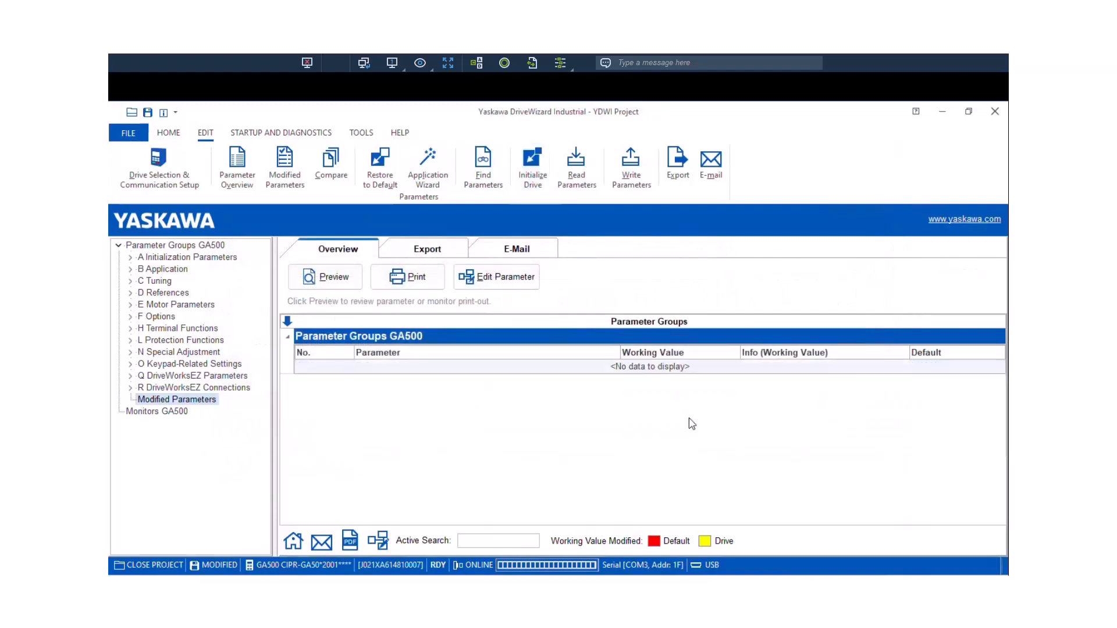
{"action": "mouse_move", "coordinate": [630, 423]}
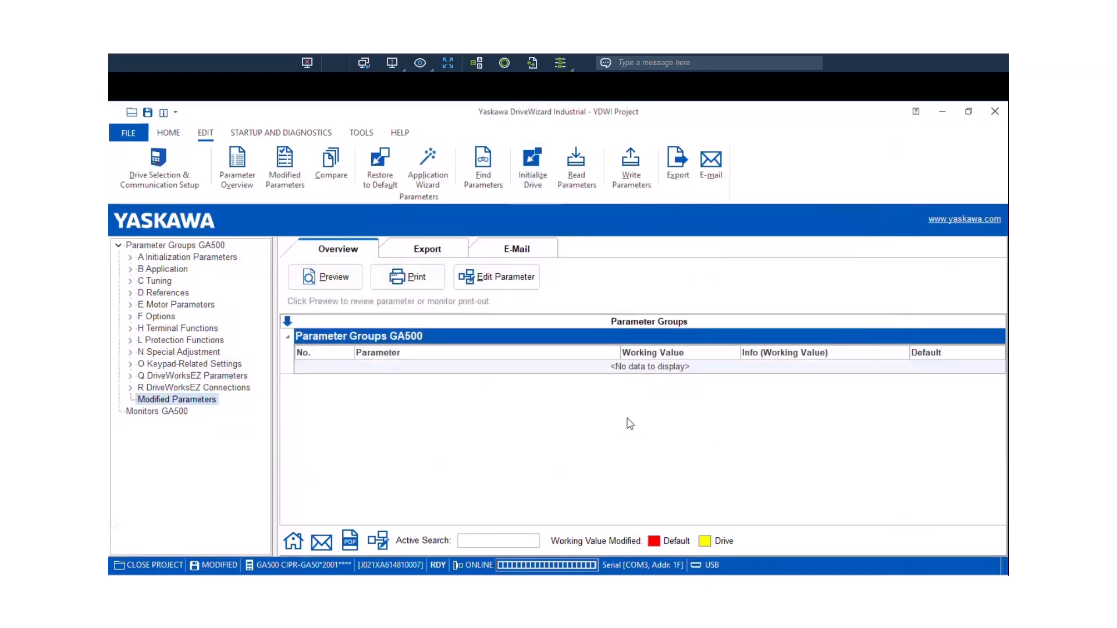
{"action": "mouse_move", "coordinate": [114, 524]}
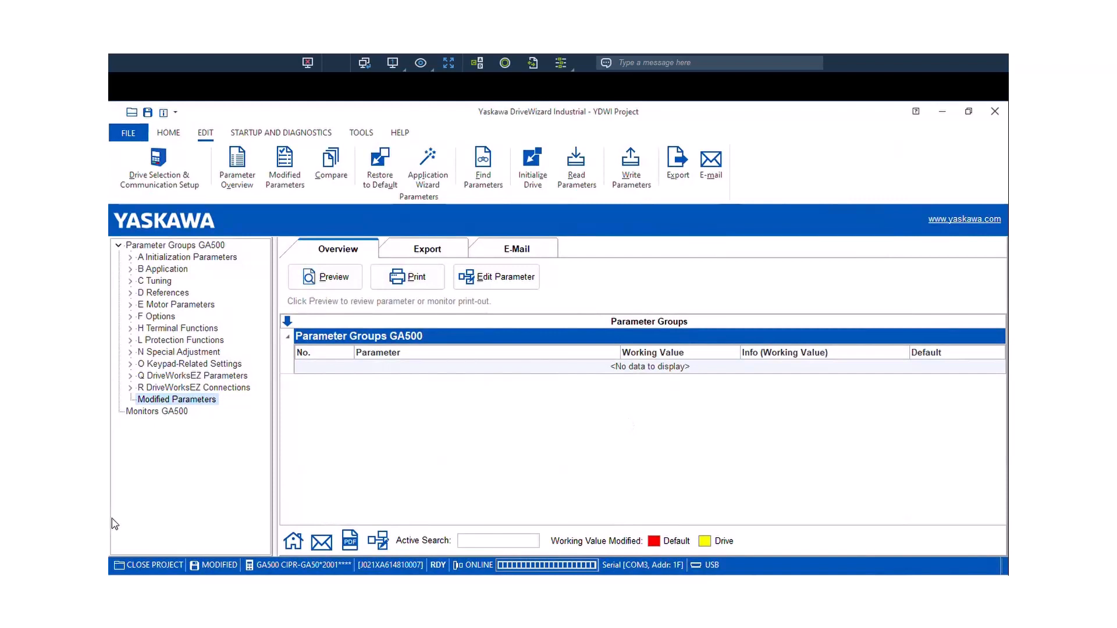
Reload the parameter groups list and show the initialization parameters
{"action": "left_click", "coordinate": [201, 257]}
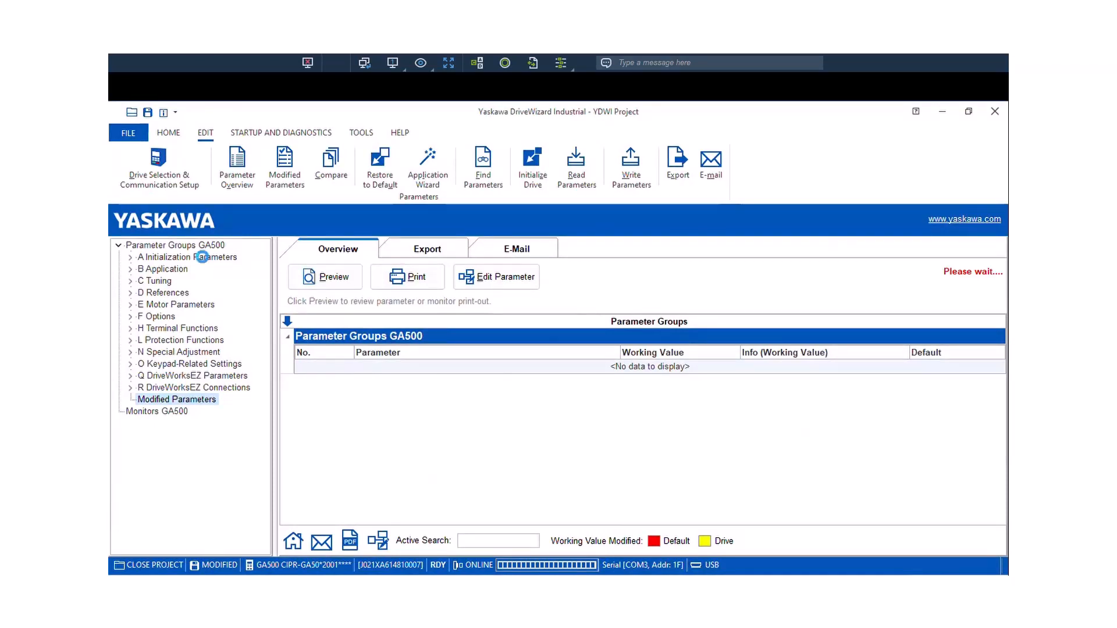
{"action": "left_click", "coordinate": [188, 257]}
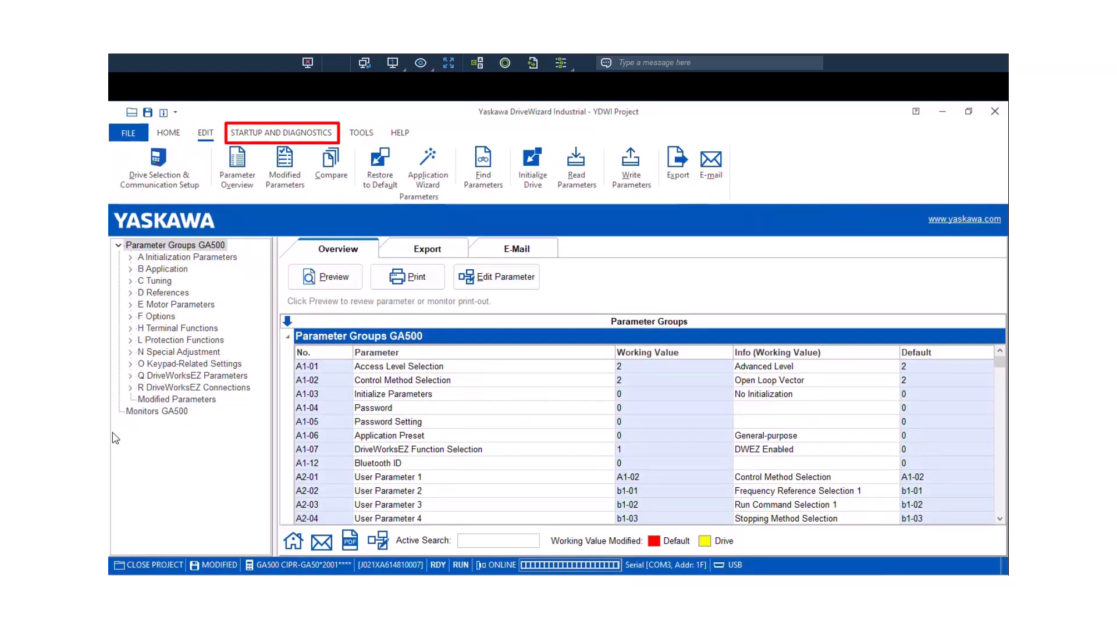
Bring up the Status & Fault History panel under Startup and Diagnostics
{"action": "left_click", "coordinate": [282, 132]}
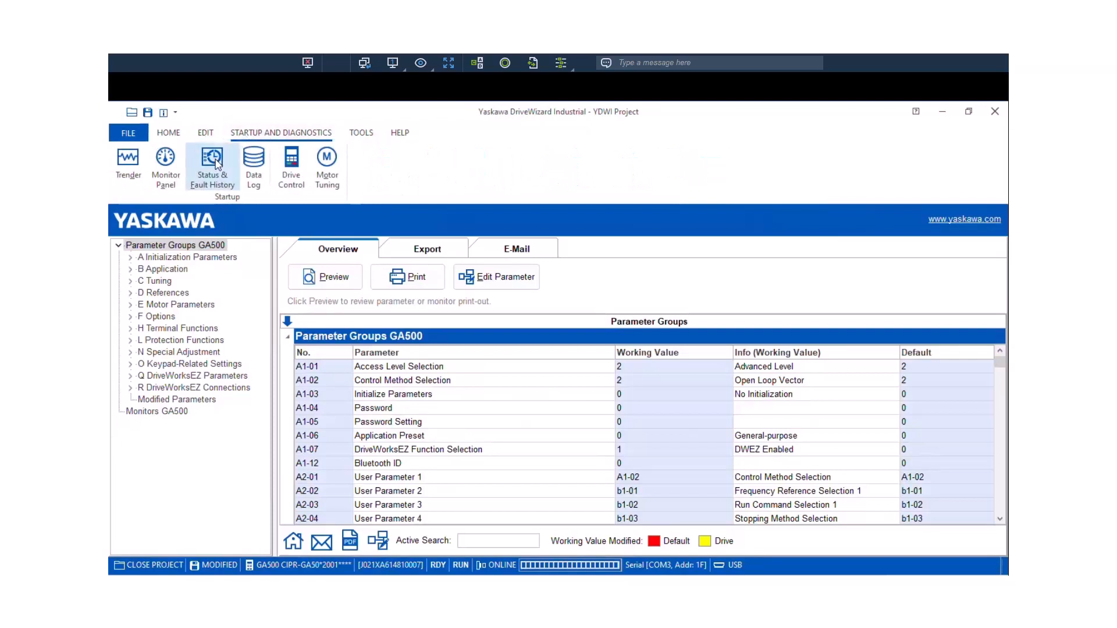
{"action": "left_click", "coordinate": [211, 164]}
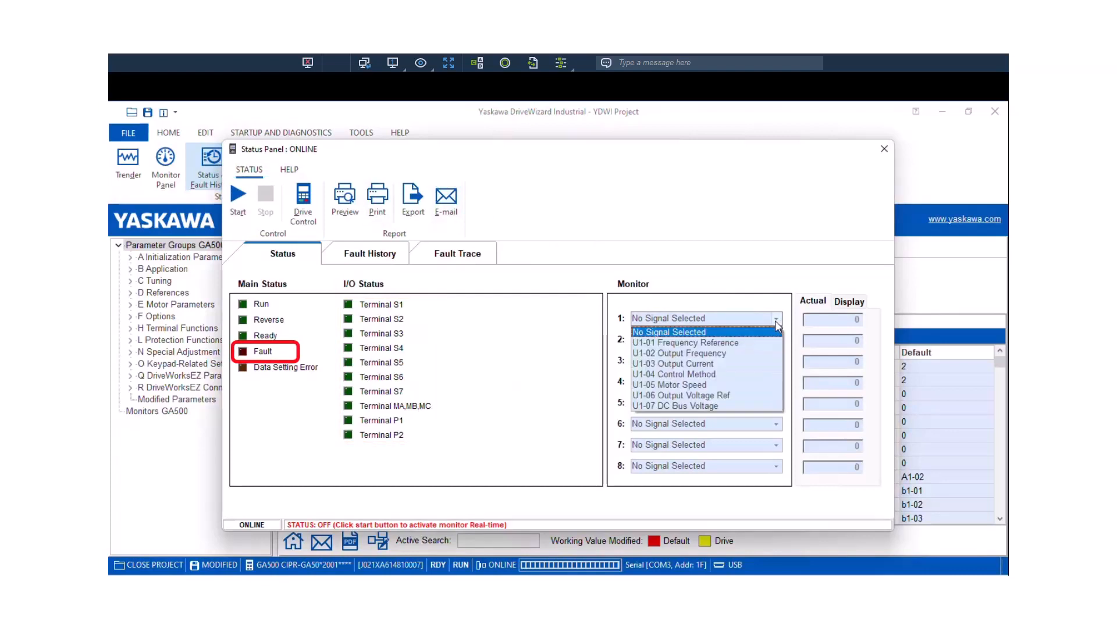
Set monitors 1–3 to U1-01, U1-02 and U1-13 and start live monitoring
{"action": "left_click", "coordinate": [684, 343]}
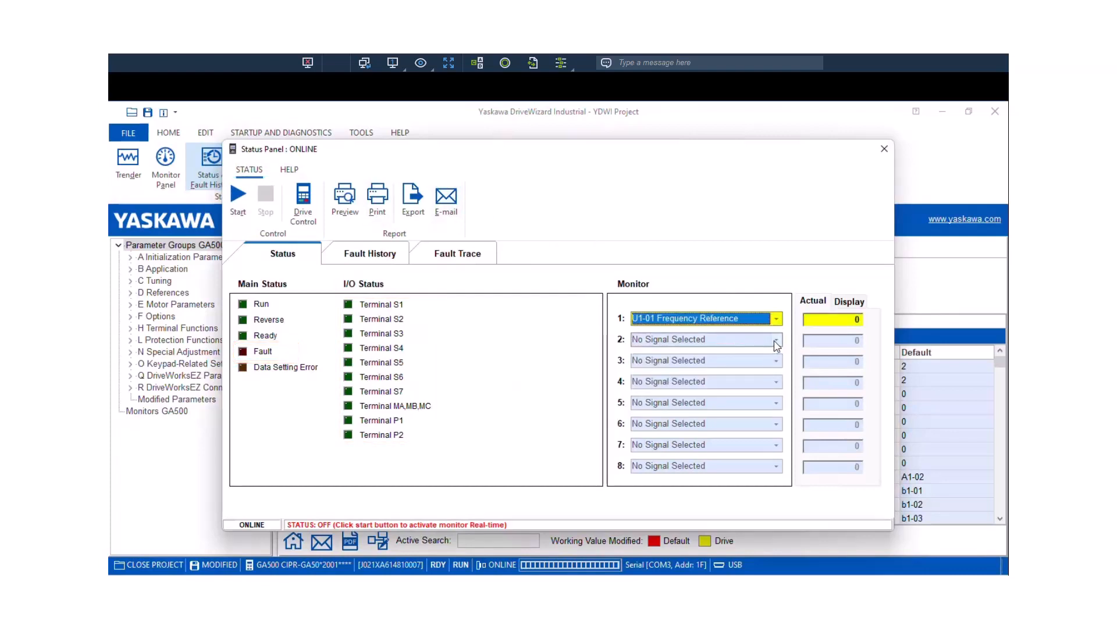
{"action": "left_click", "coordinate": [775, 339]}
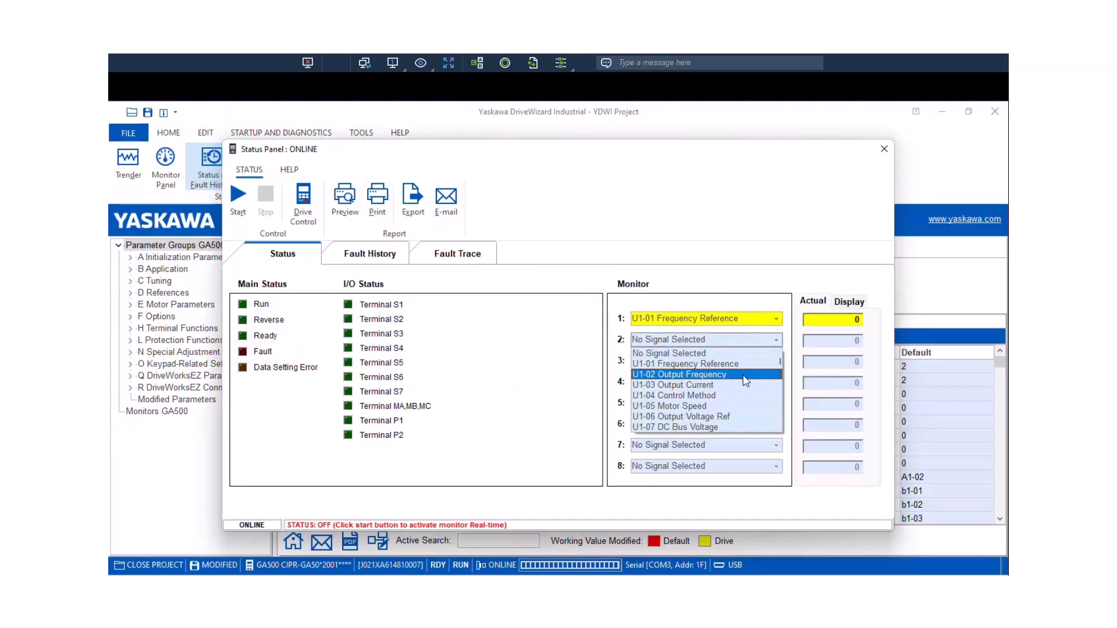
{"action": "left_click", "coordinate": [679, 374]}
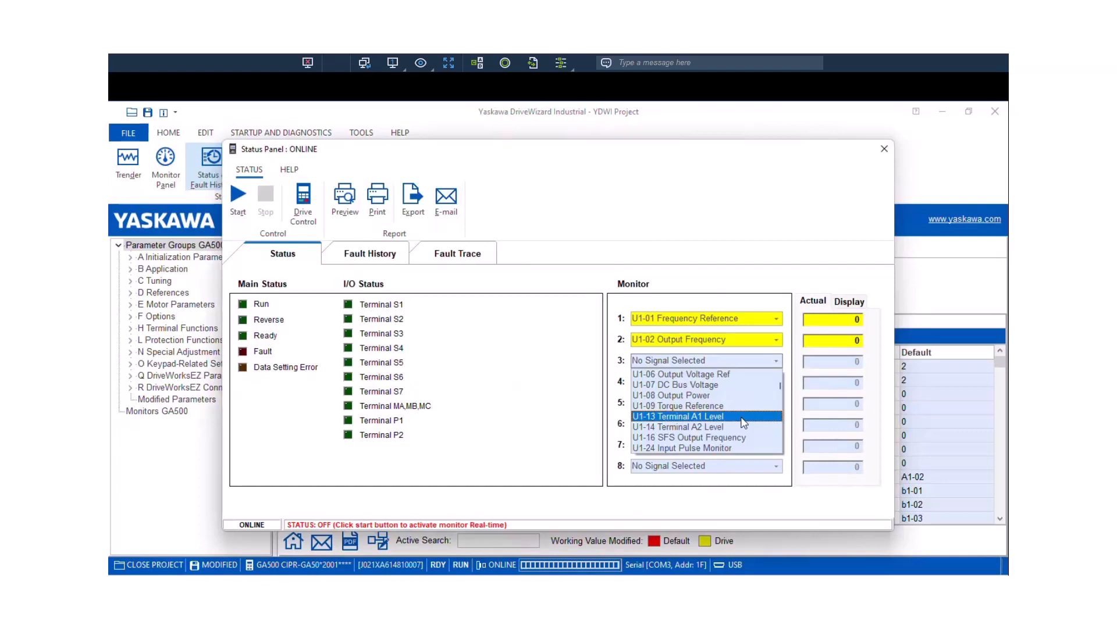
{"action": "left_click", "coordinate": [680, 416]}
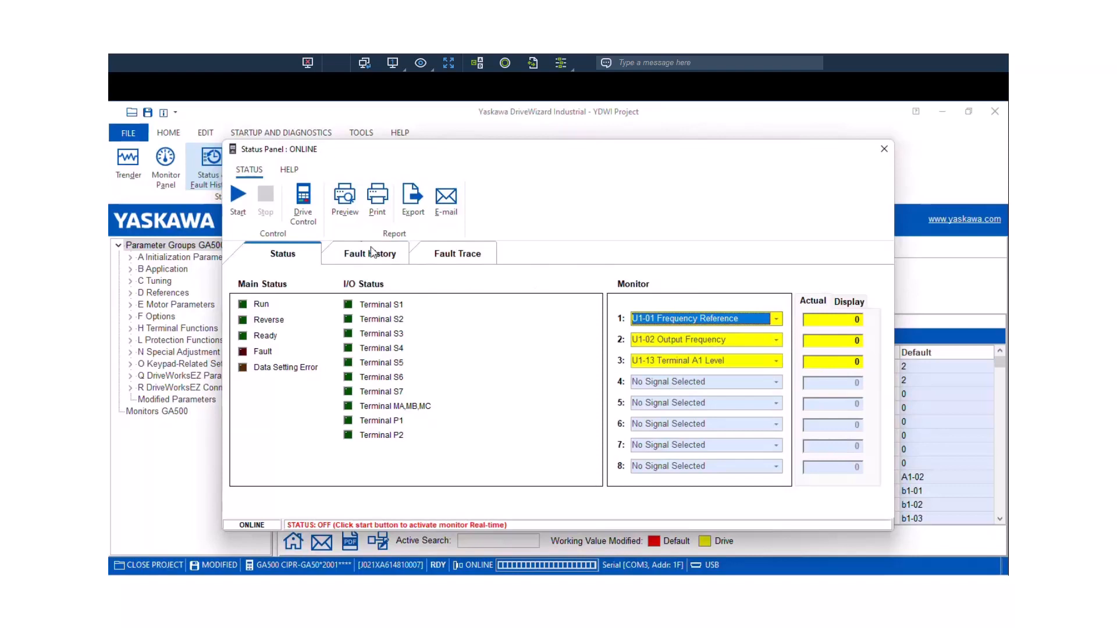
{"action": "left_click", "coordinate": [238, 202]}
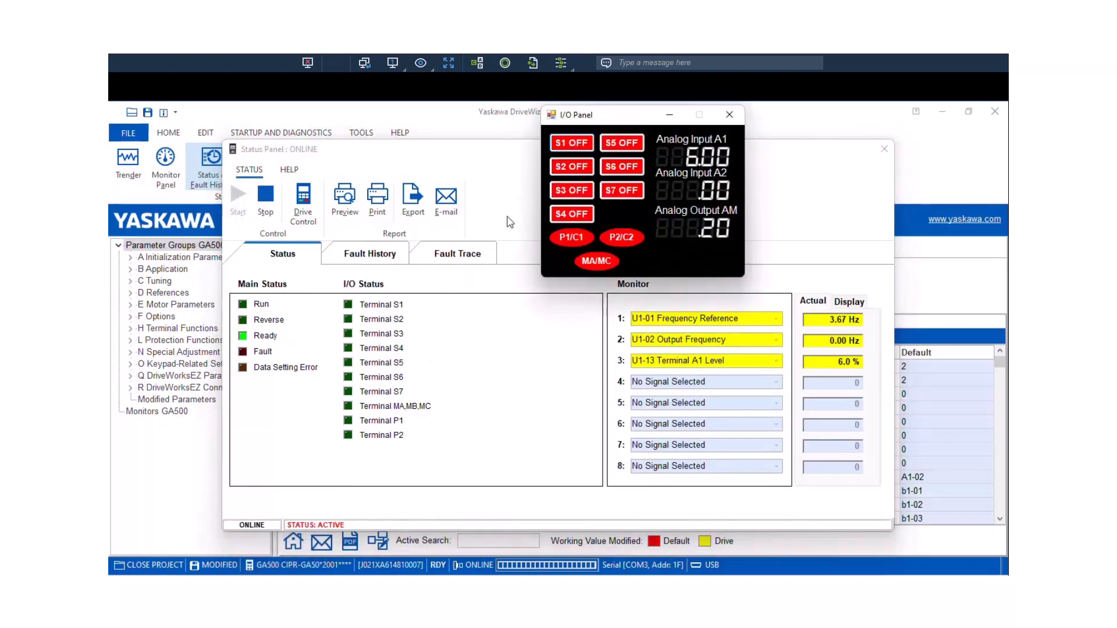
Switch digital inputs S1 and S2 on and set analog input A1 to about 33%, so the drive runs at 3.67 Hz
{"action": "left_click", "coordinate": [571, 142]}
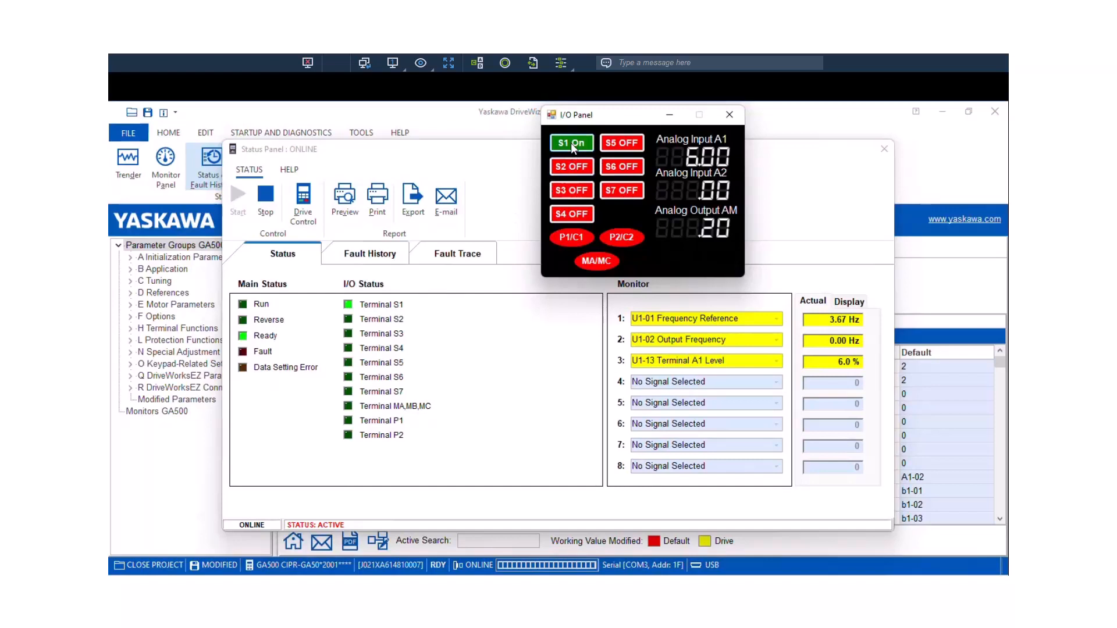
{"action": "left_click", "coordinate": [570, 166]}
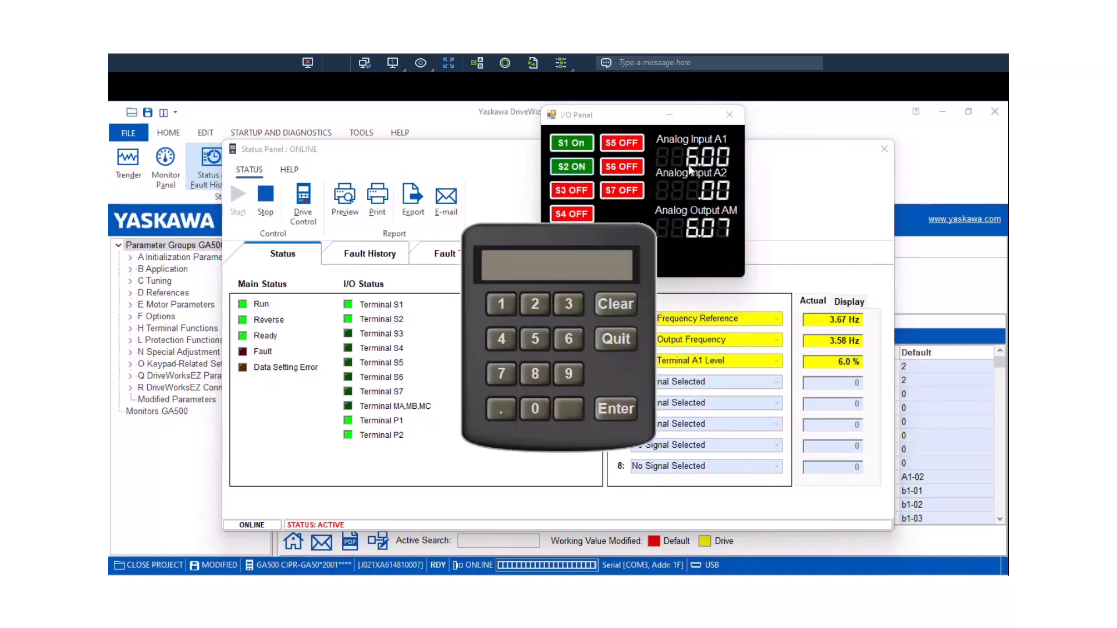
{"action": "left_click", "coordinate": [568, 304]}
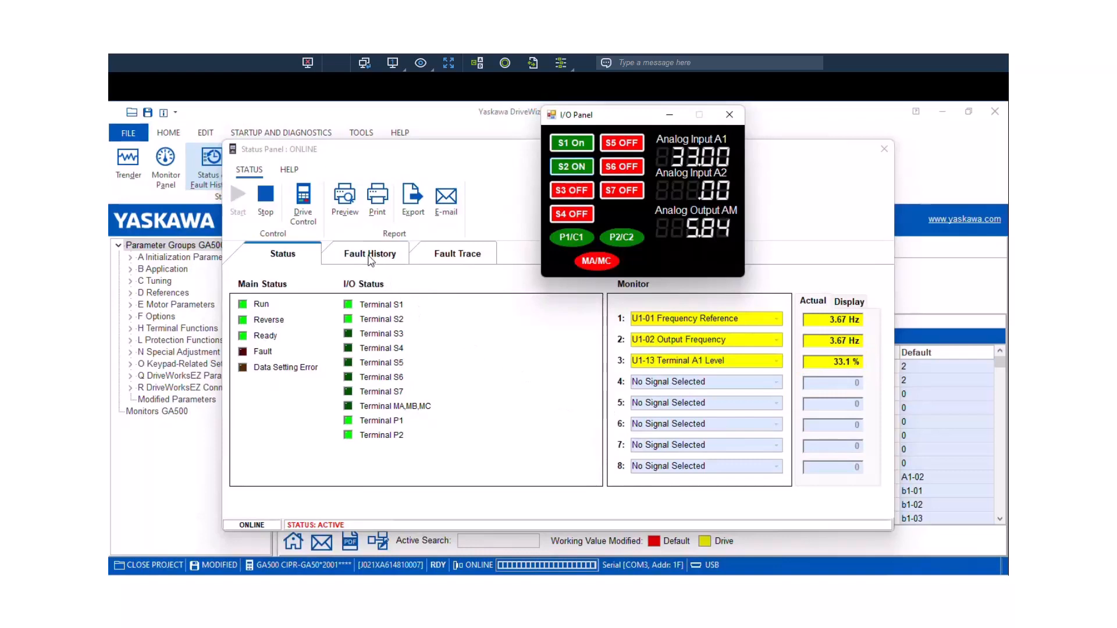
Show the Fault History listing EF3 External Fault (Terminal S3) as previous and recent faults
{"action": "left_click", "coordinate": [370, 253]}
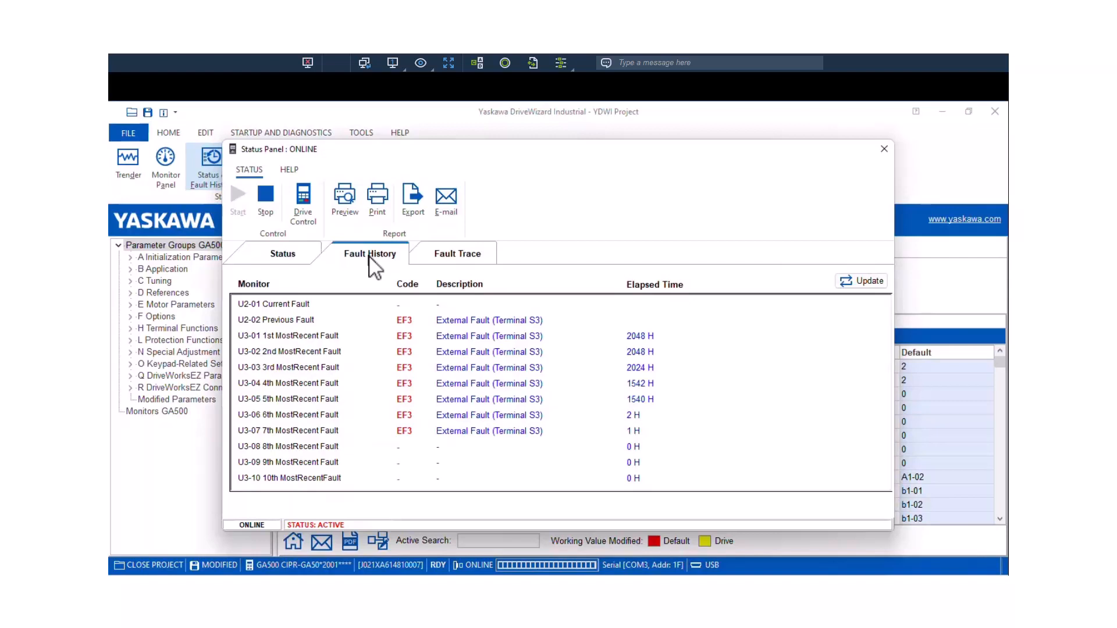
{"action": "mouse_move", "coordinate": [771, 279]}
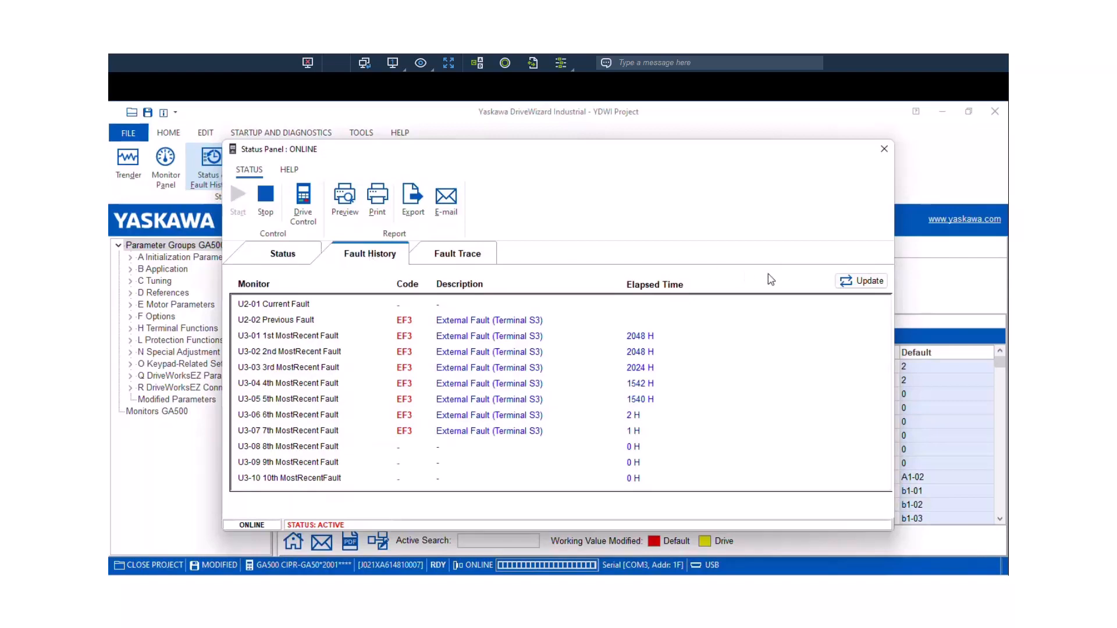
{"action": "mouse_move", "coordinate": [867, 280]}
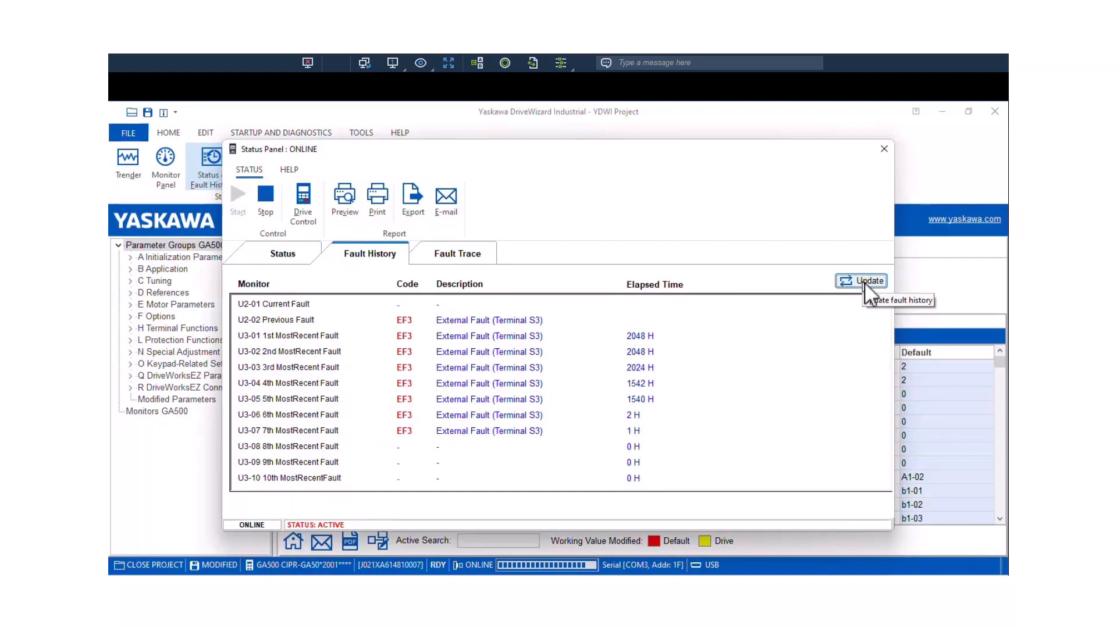
{"action": "mouse_move", "coordinate": [870, 295]}
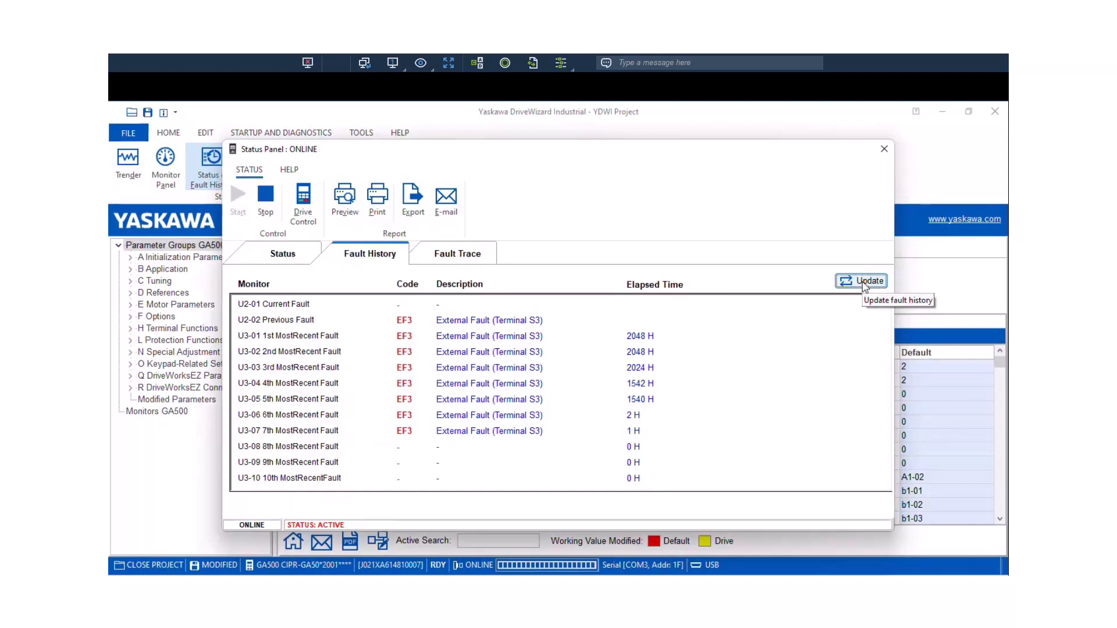
Show the Fault Trace values recorded at the EF3 fault, such as 310 VDC bus voltage
{"action": "left_click", "coordinate": [457, 253]}
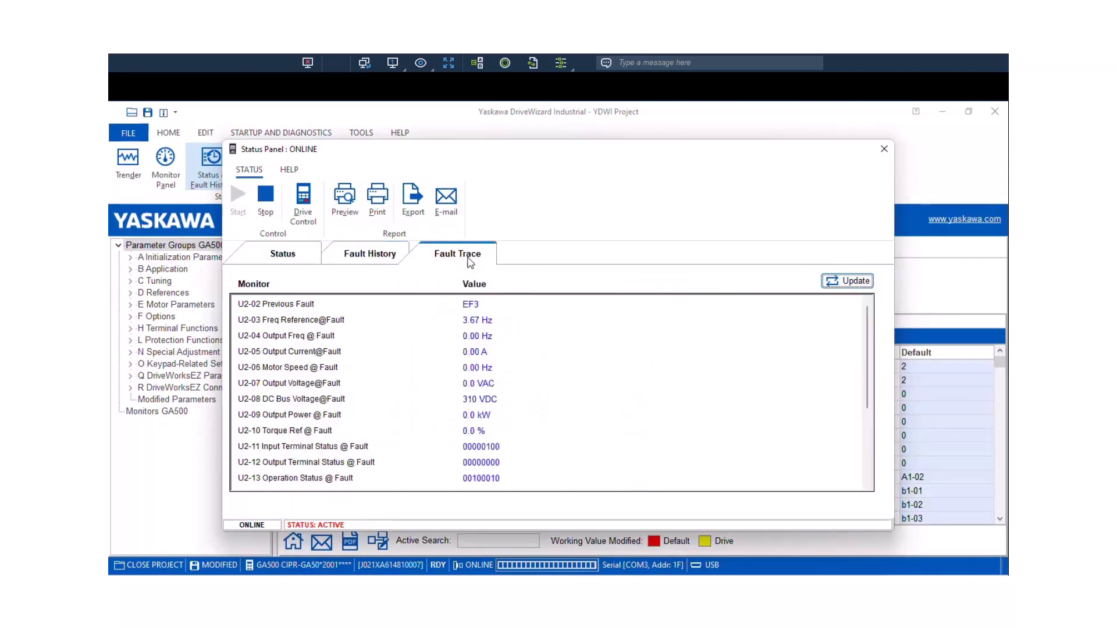
{"action": "mouse_move", "coordinate": [853, 280]}
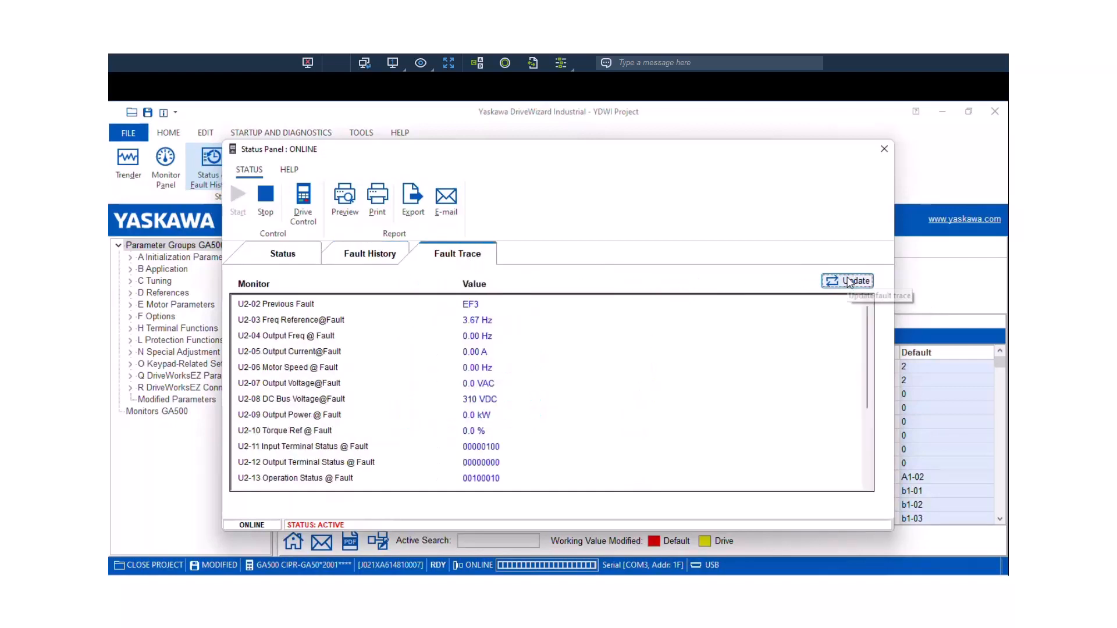